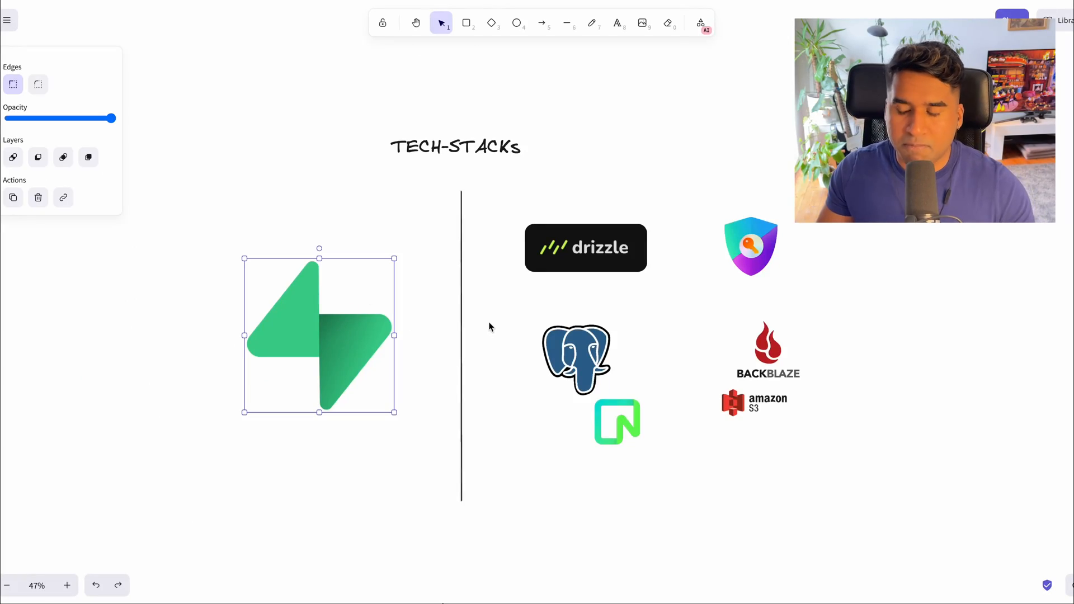
# Click through the Supabase, auth shield, PostgreSQL and Neon logos on the board.
pyautogui.click(442, 335)
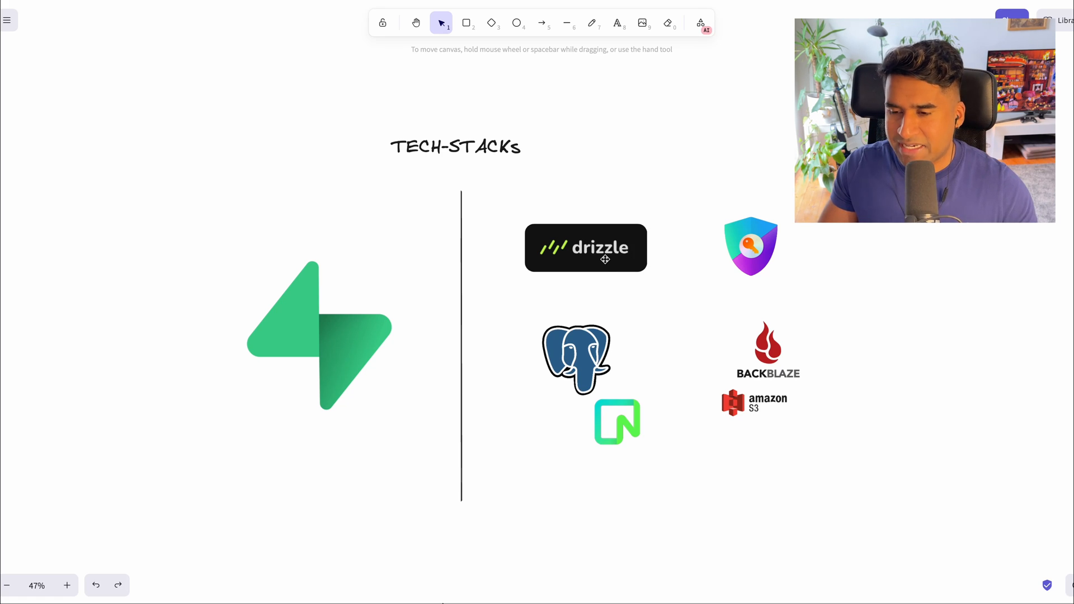
pyautogui.click(751, 246)
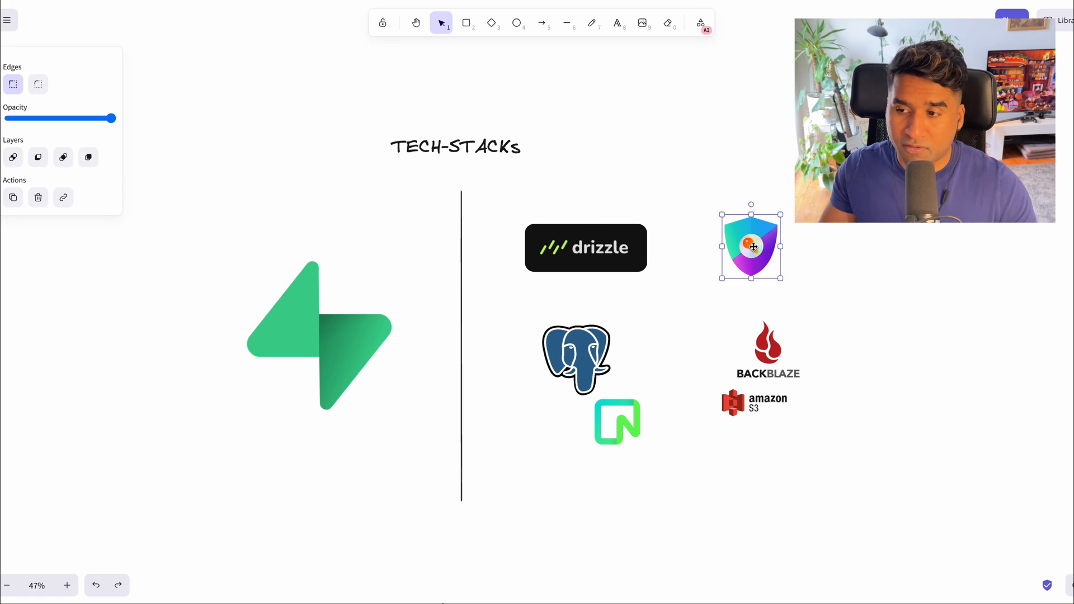
pyautogui.click(576, 358)
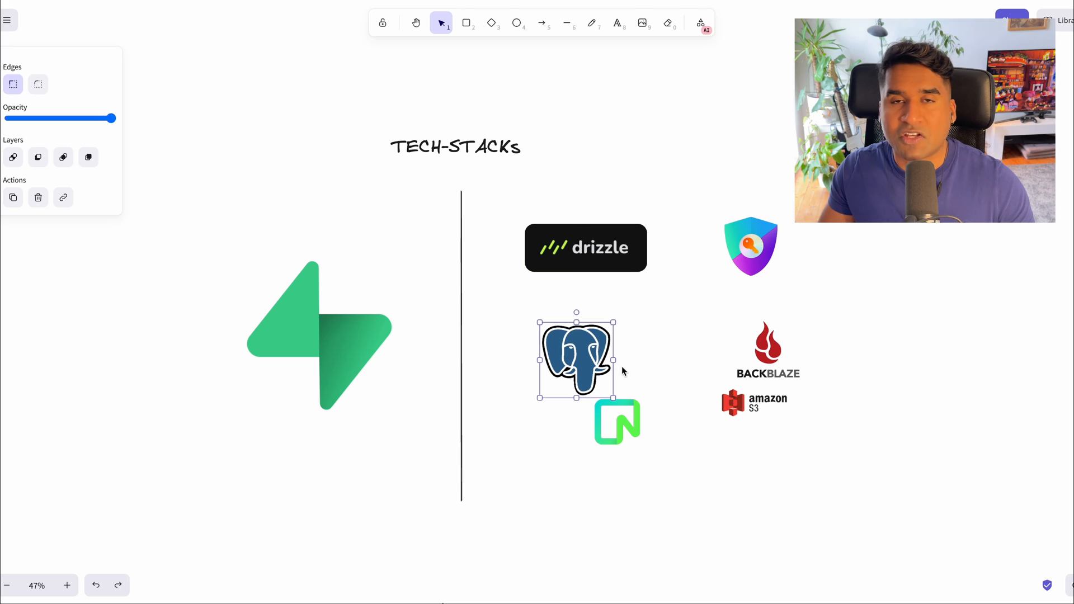
pyautogui.click(617, 421)
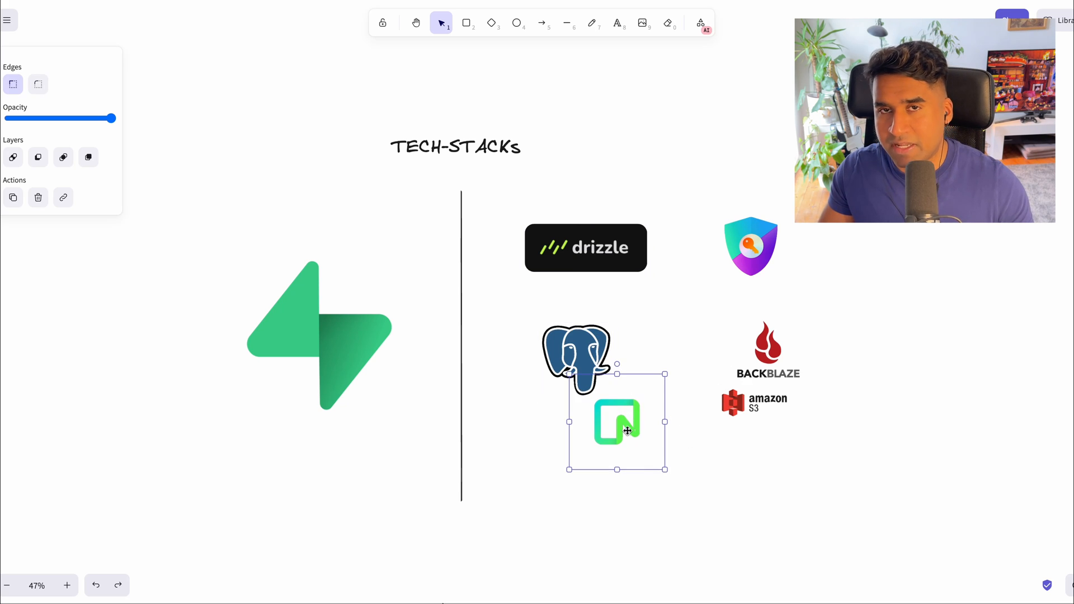
pyautogui.moveTo(818, 457)
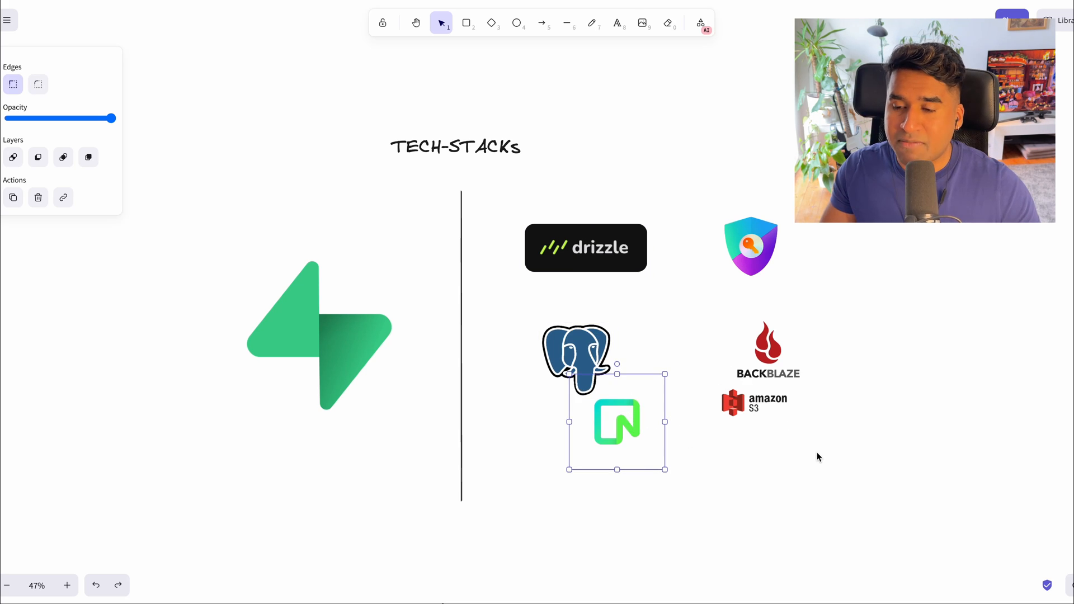
pyautogui.click(772, 346)
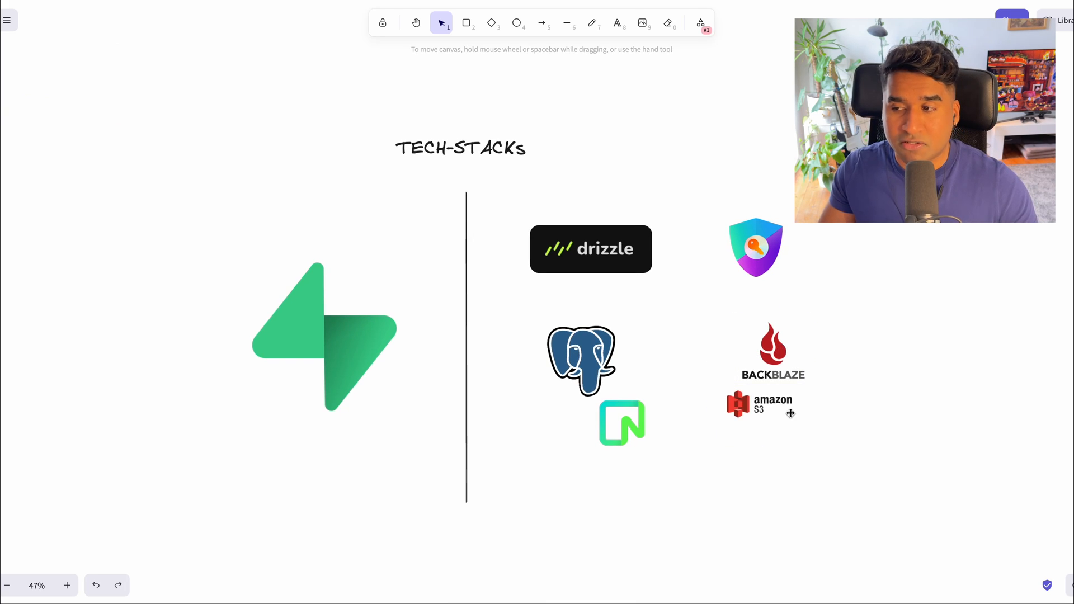
pyautogui.moveTo(815, 416)
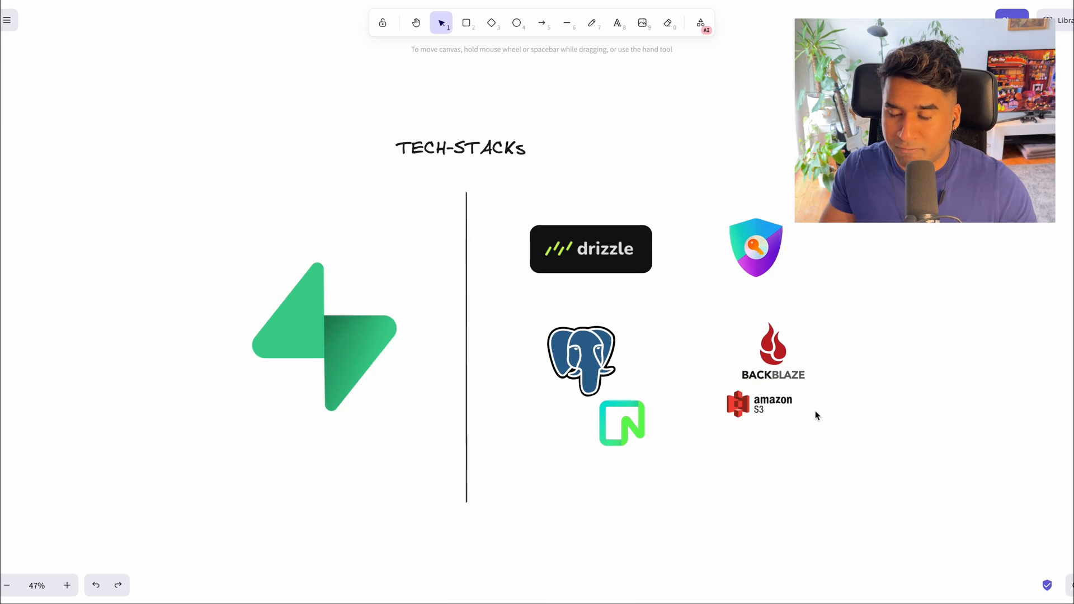
# Scroll down to the comparison table and select the API Usability & Customizability label.
pyautogui.scroll(-3)
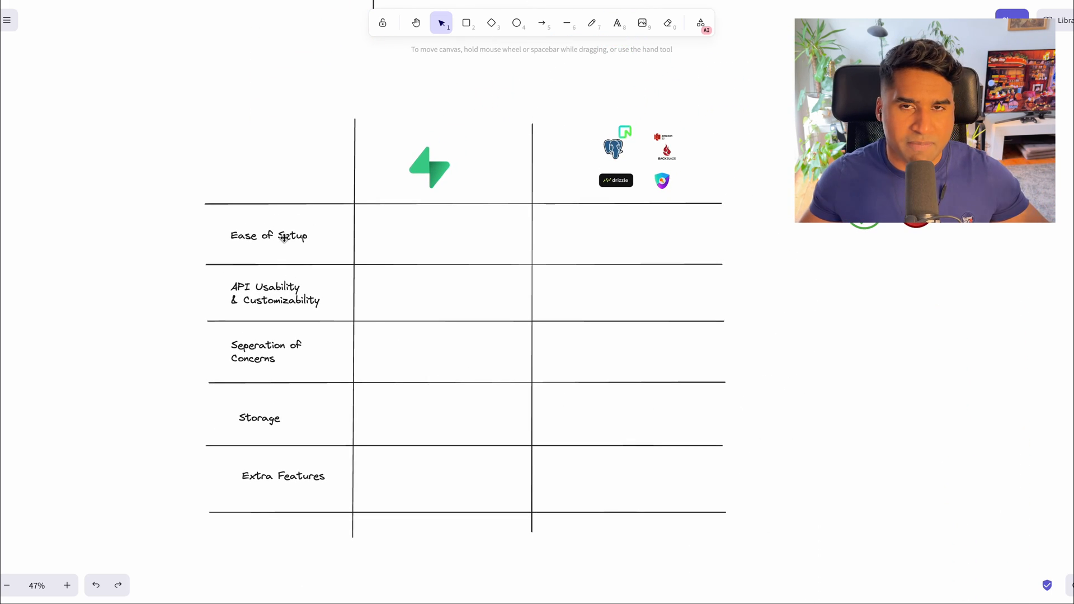
pyautogui.click(274, 293)
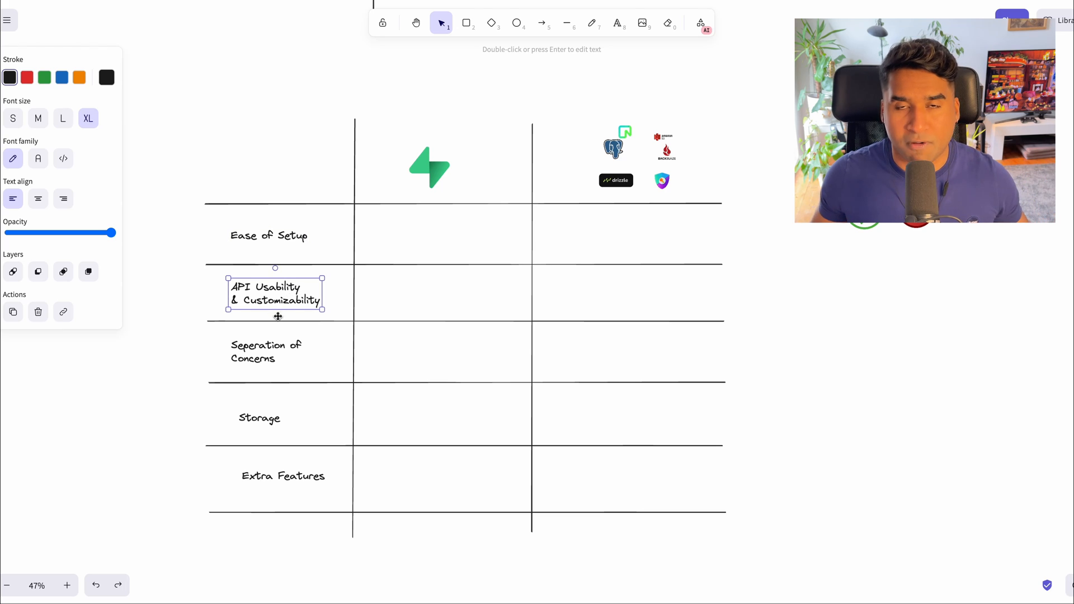
pyautogui.click(531, 131)
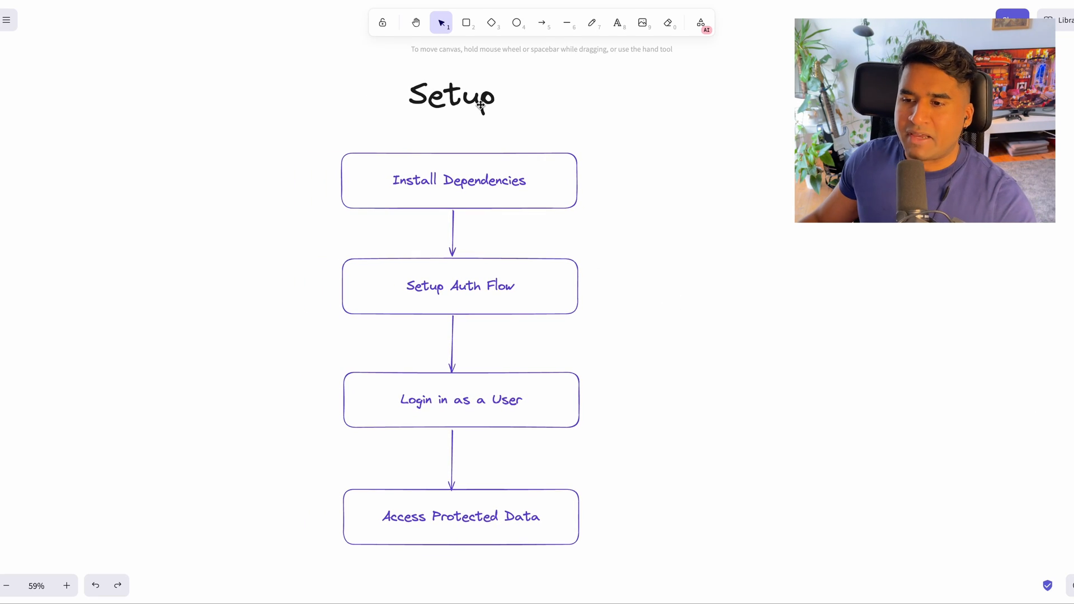
pyautogui.moveTo(531, 180)
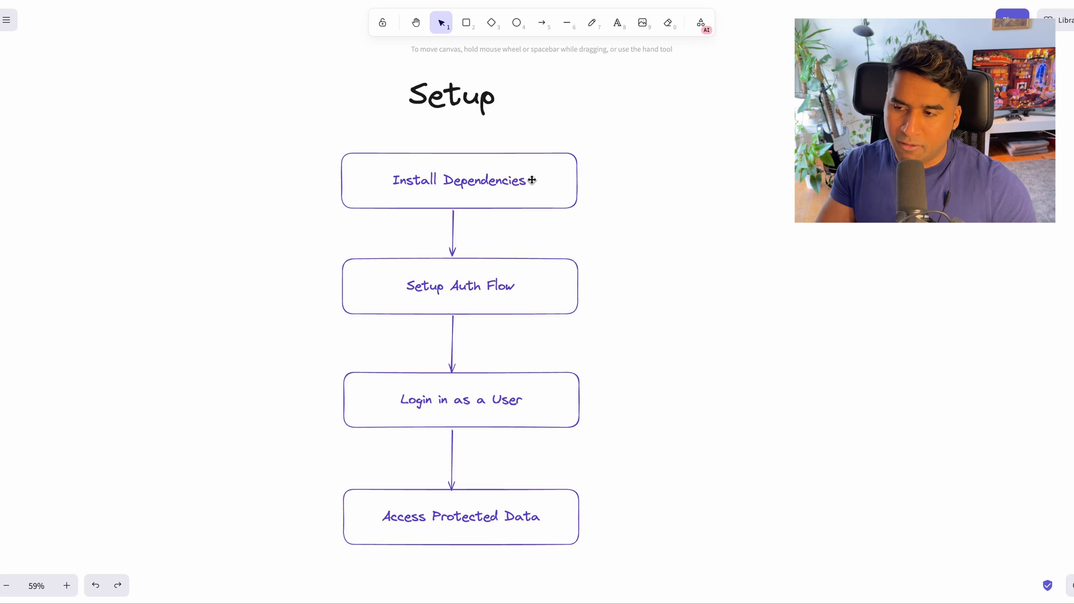
# Select the Setup Auth Flow box in the Setup flowchart.
pyautogui.click(459, 181)
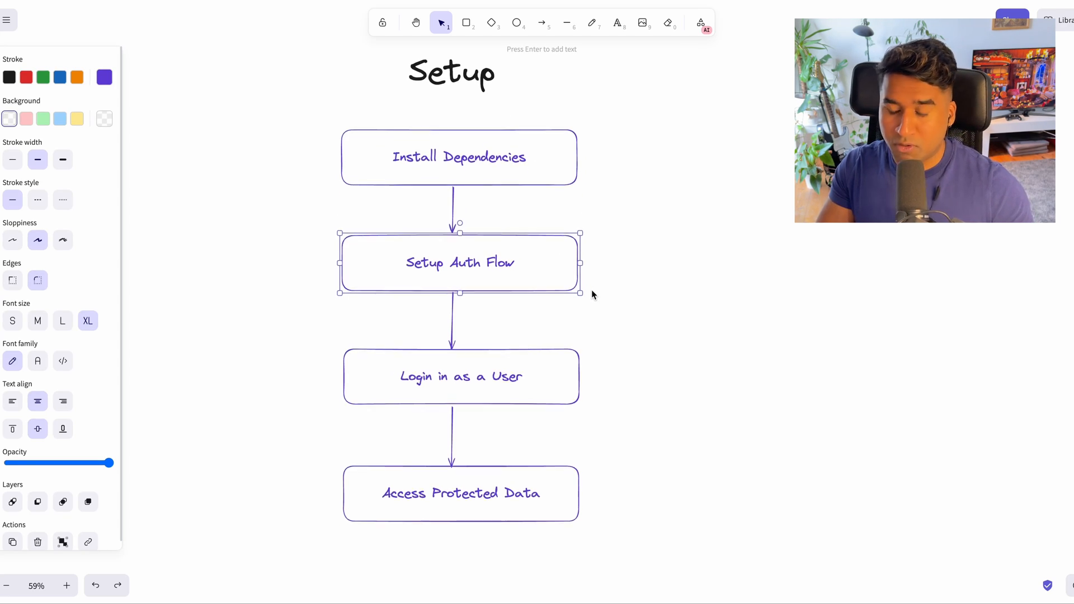
pyautogui.moveTo(564, 365)
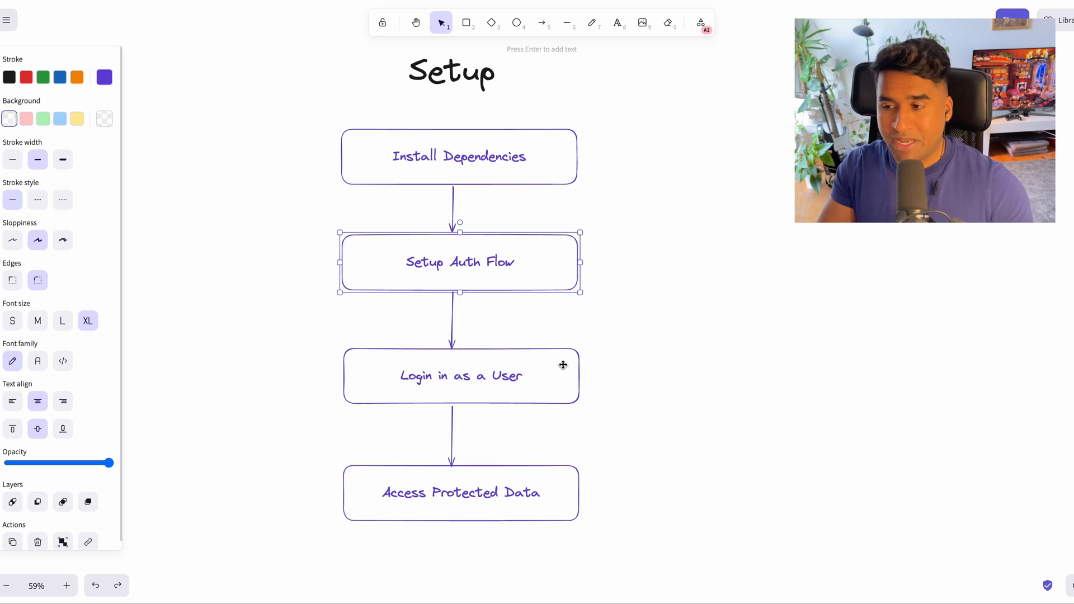
pyautogui.click(461, 492)
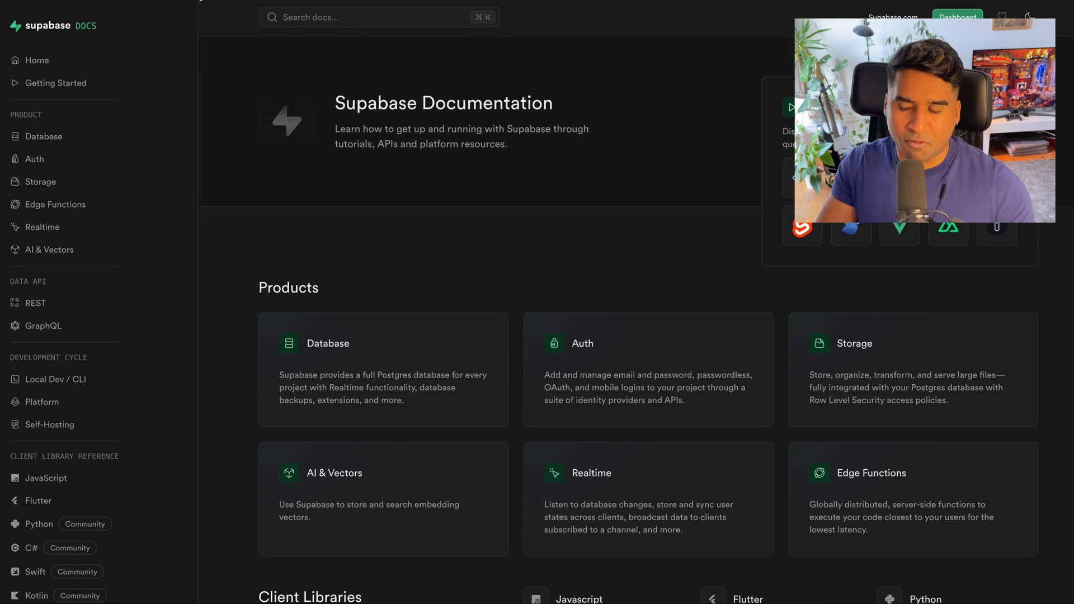
# Open the Supabase JavaScript client reference and skim its Installing and Initializing sections.
pyautogui.scroll(-3)
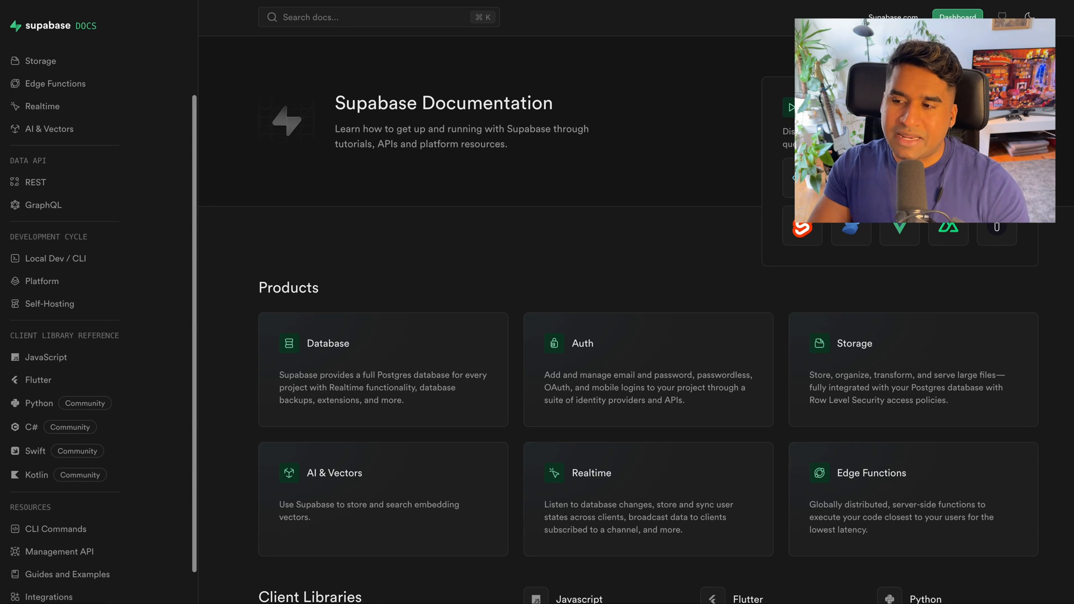
pyautogui.scroll(-3)
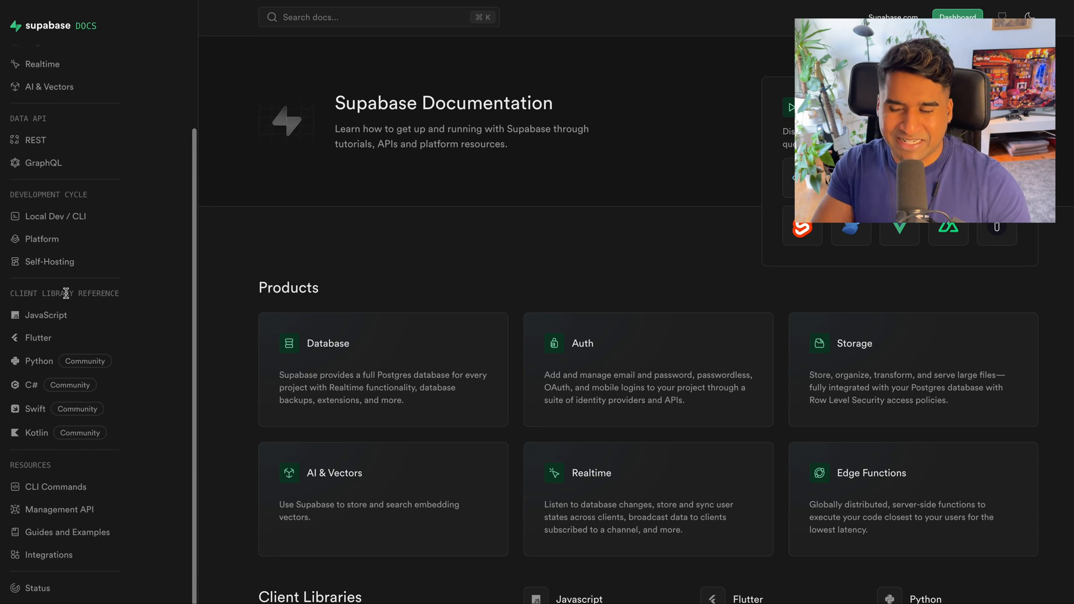
pyautogui.click(45, 315)
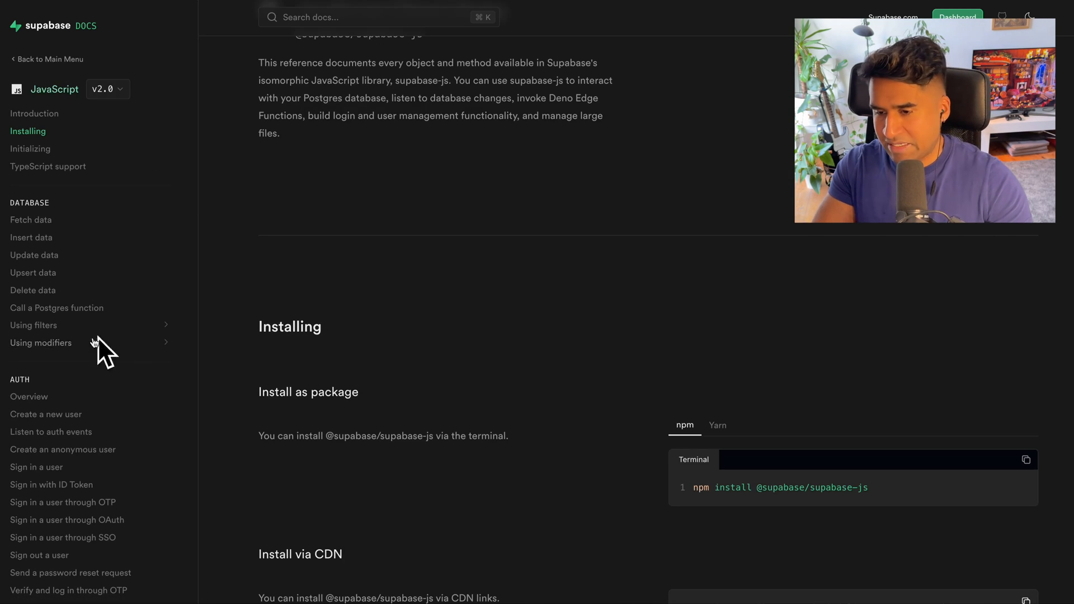
pyautogui.scroll(-3)
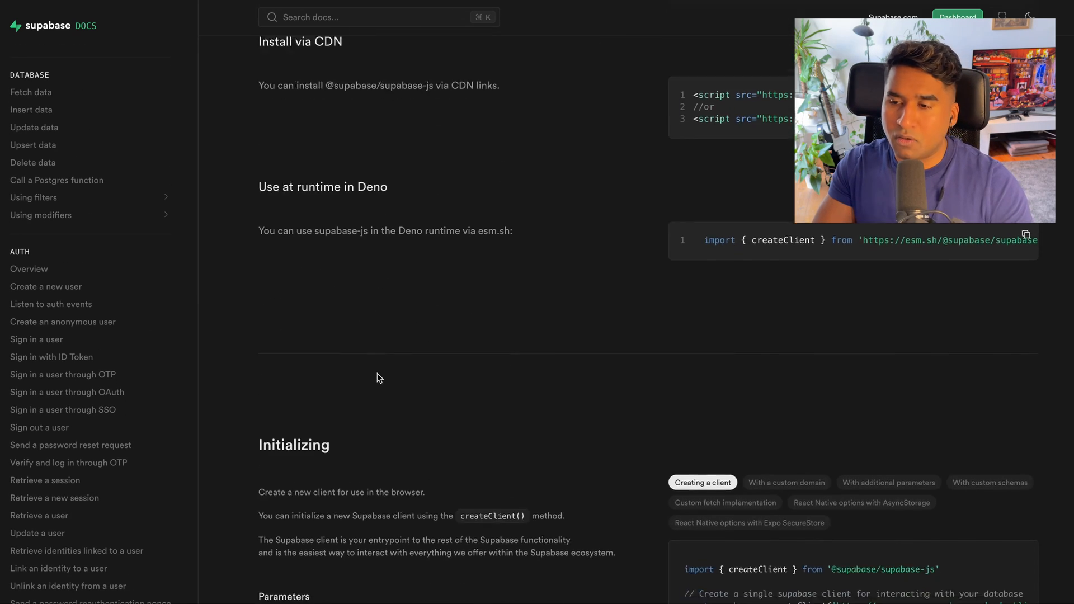
pyautogui.scroll(-3)
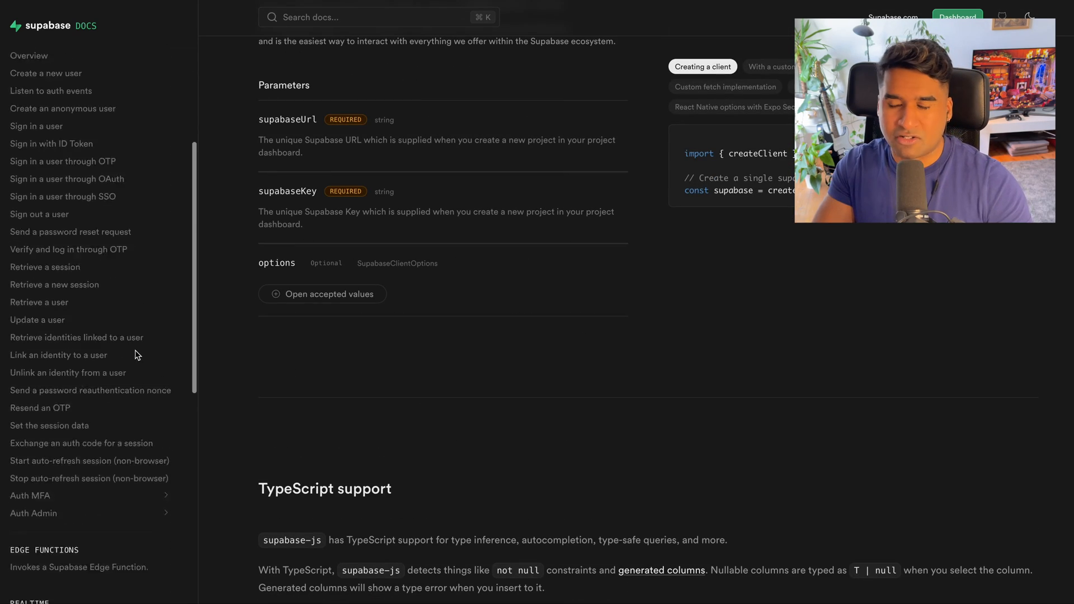
pyautogui.scroll(3)
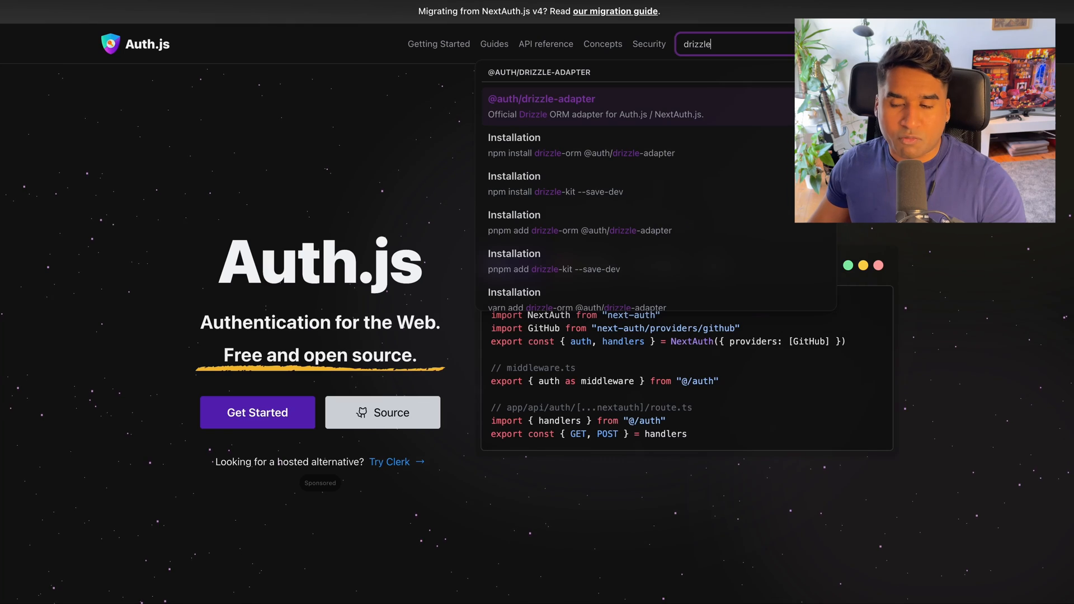
pyautogui.click(541, 98)
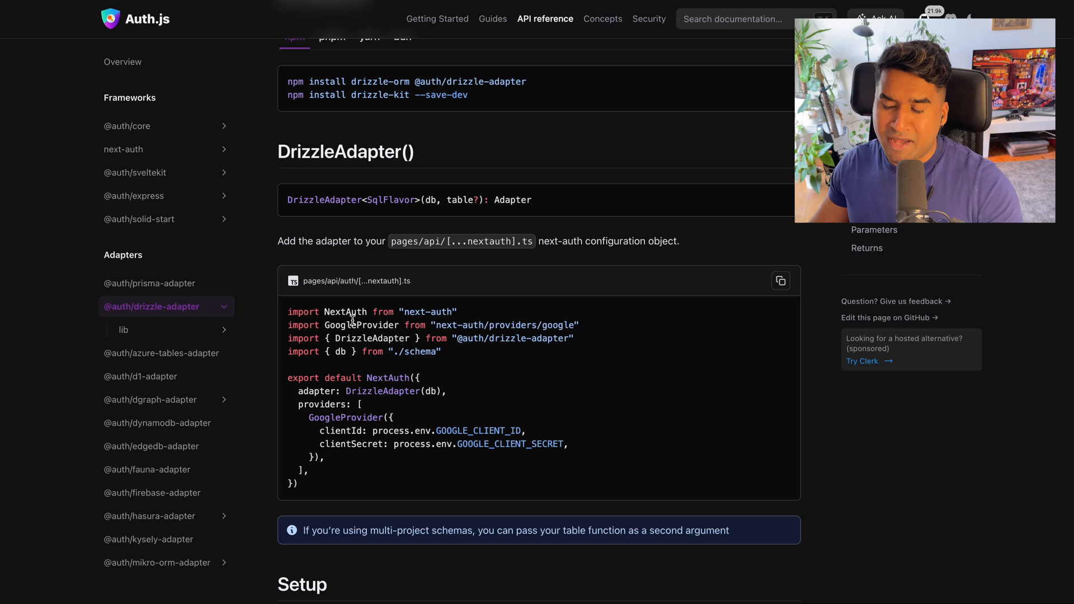
pyautogui.scroll(-3)
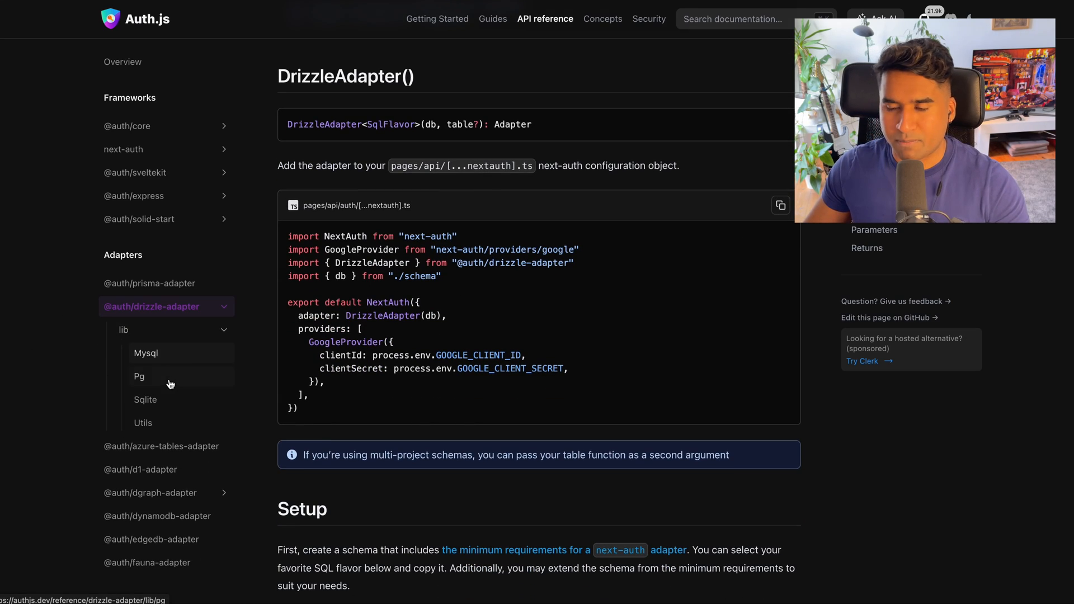
pyautogui.click(140, 376)
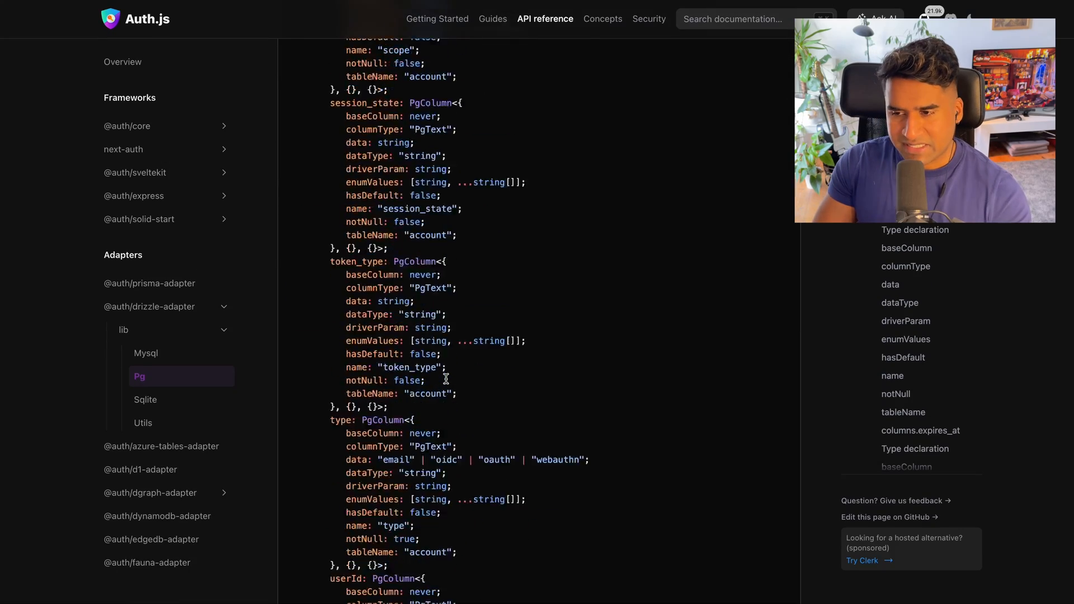
pyautogui.scroll(-3)
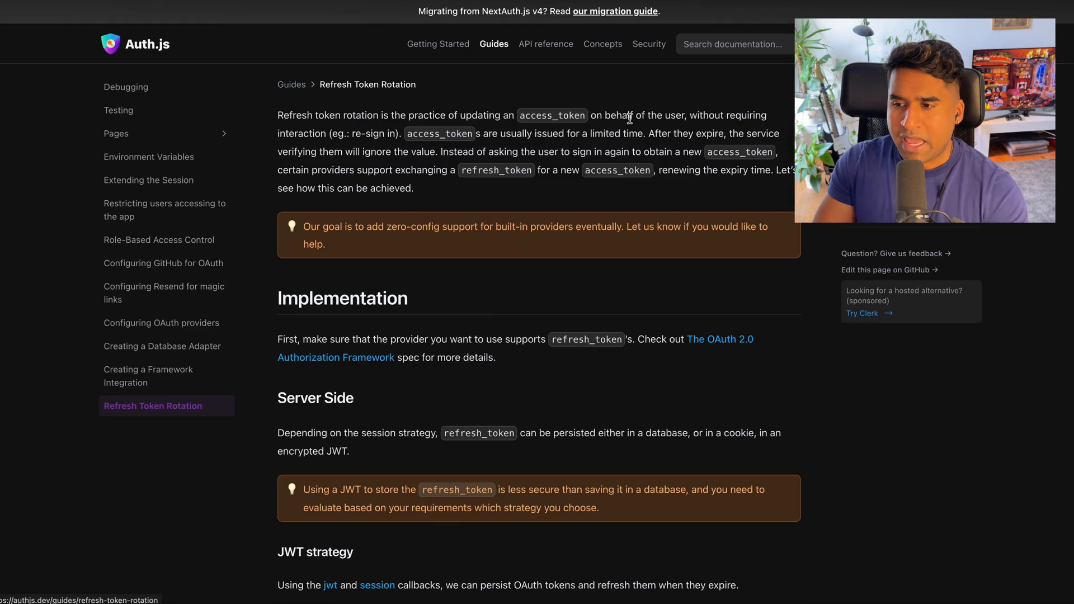
pyautogui.scroll(-3)
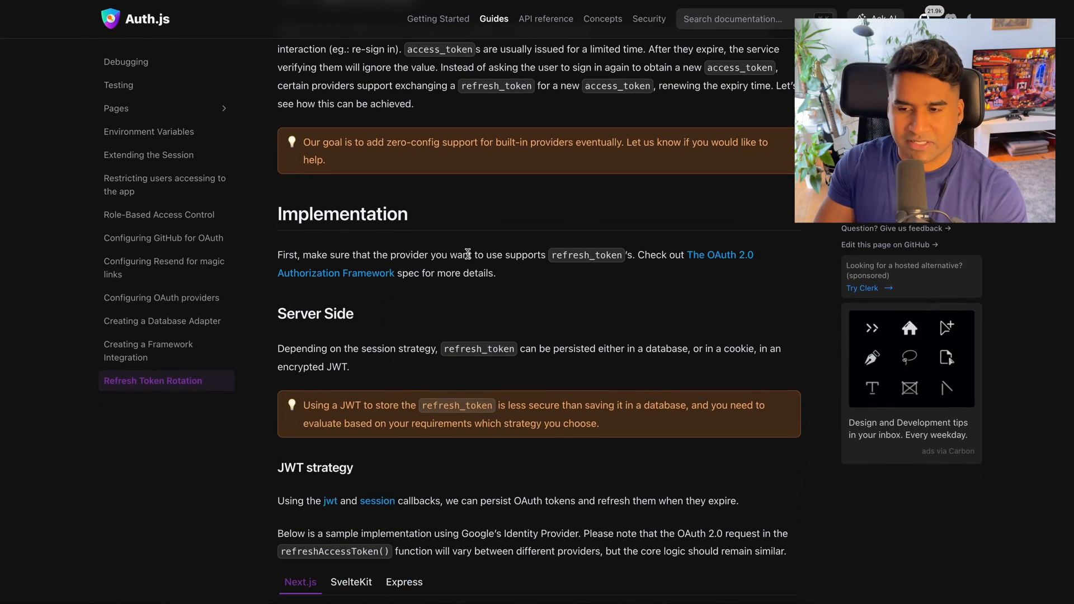
pyautogui.scroll(-3)
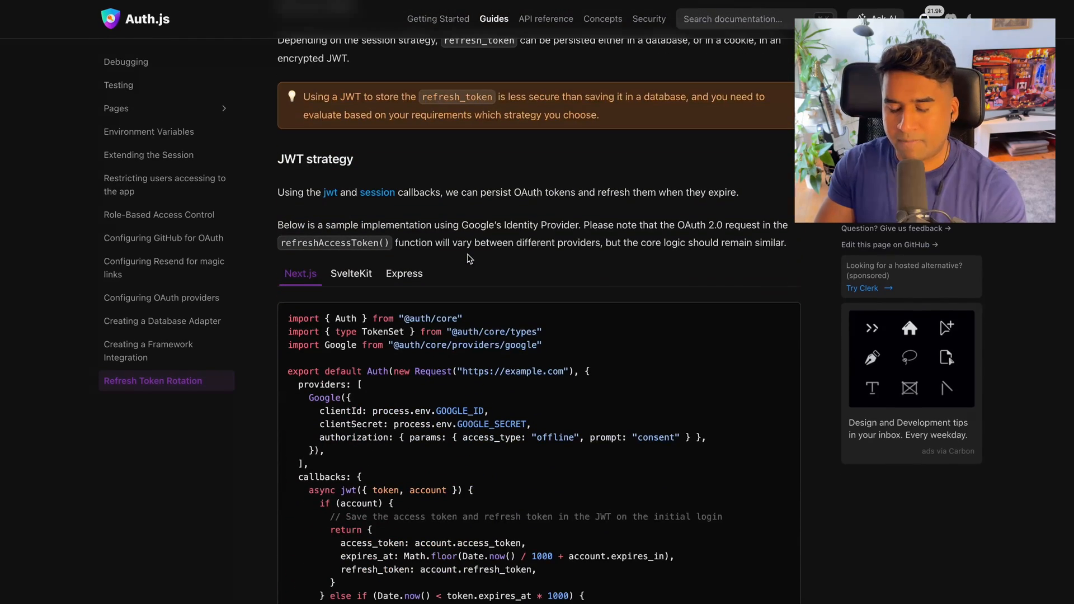
pyautogui.scroll(-3)
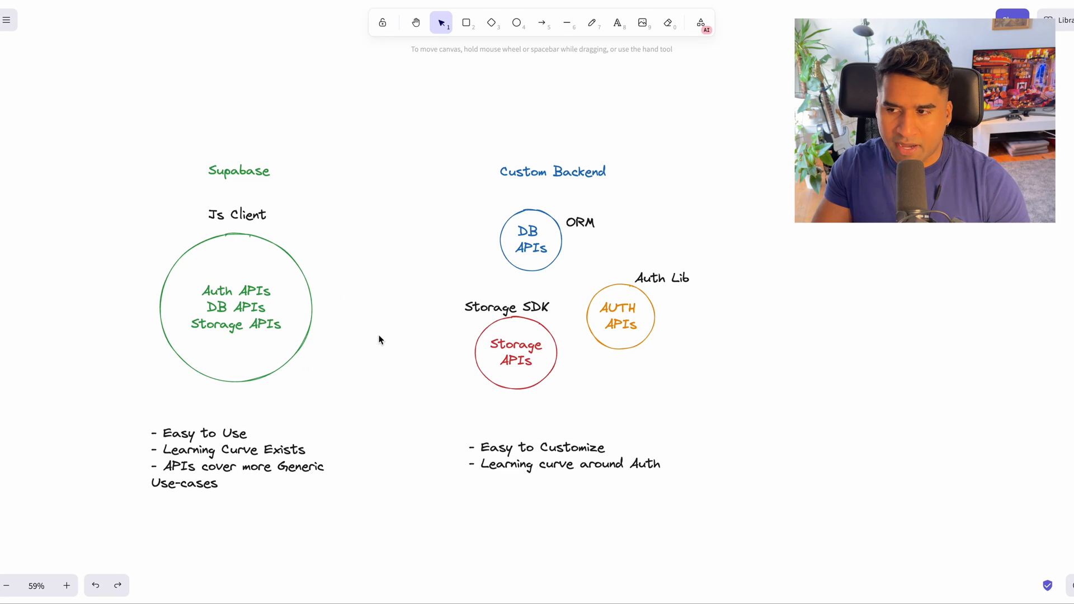
pyautogui.moveTo(364, 413)
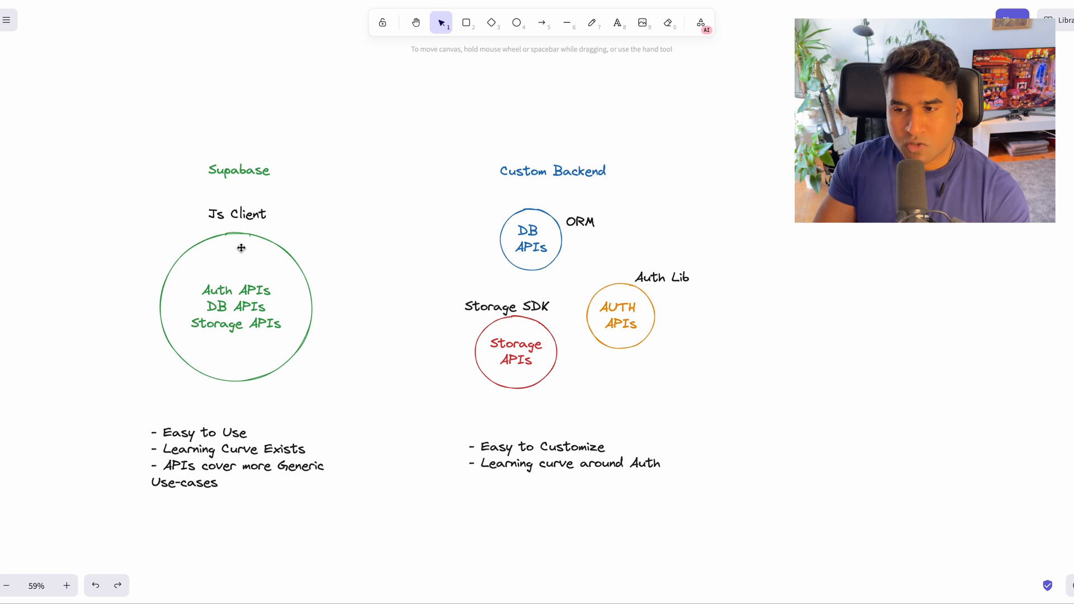
pyautogui.click(238, 213)
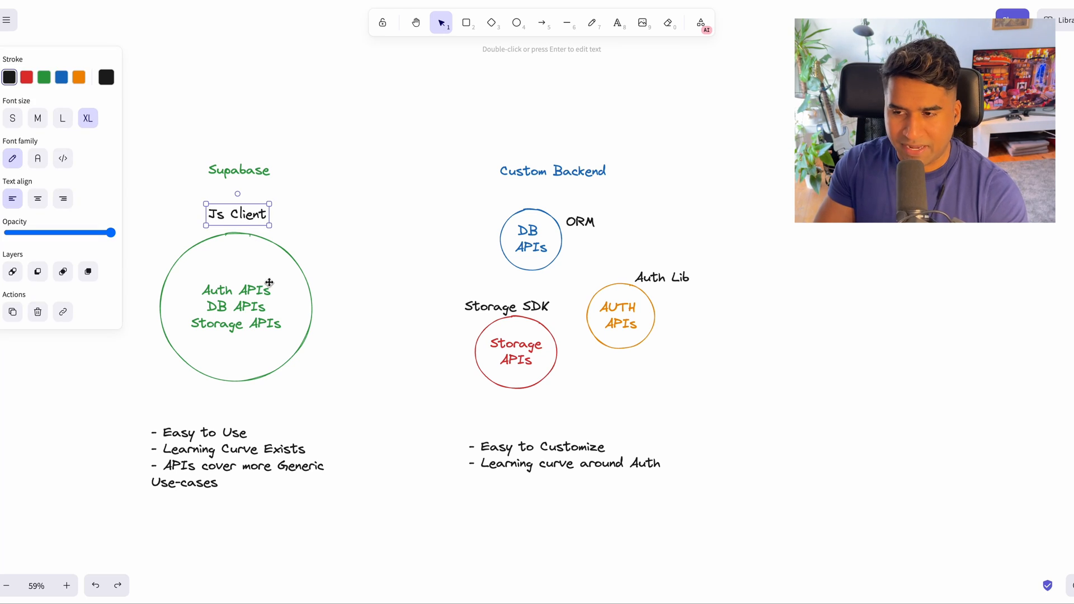
pyautogui.click(237, 309)
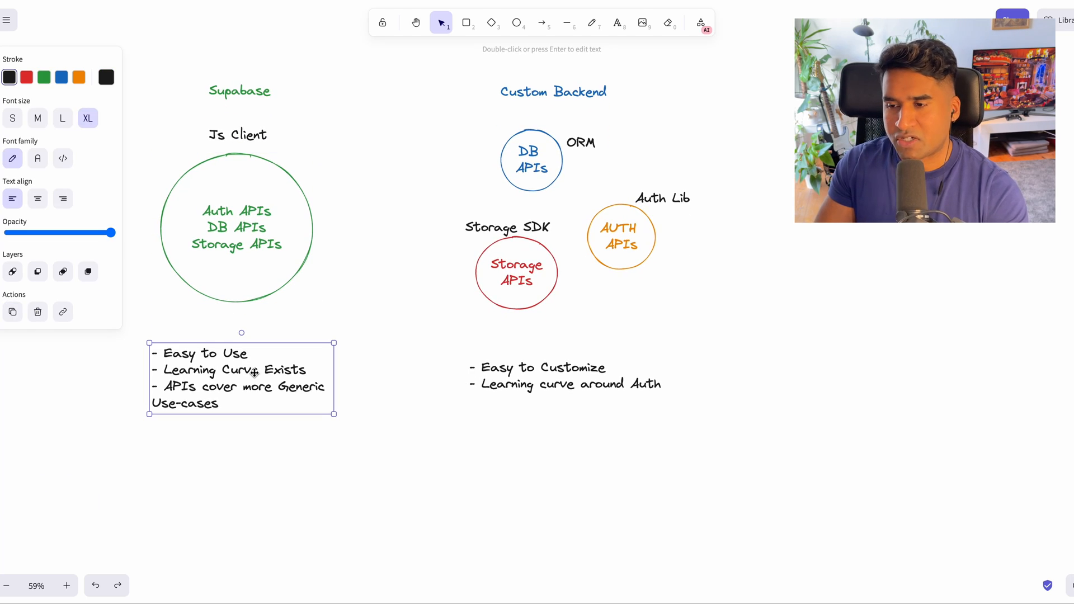
pyautogui.moveTo(361, 485)
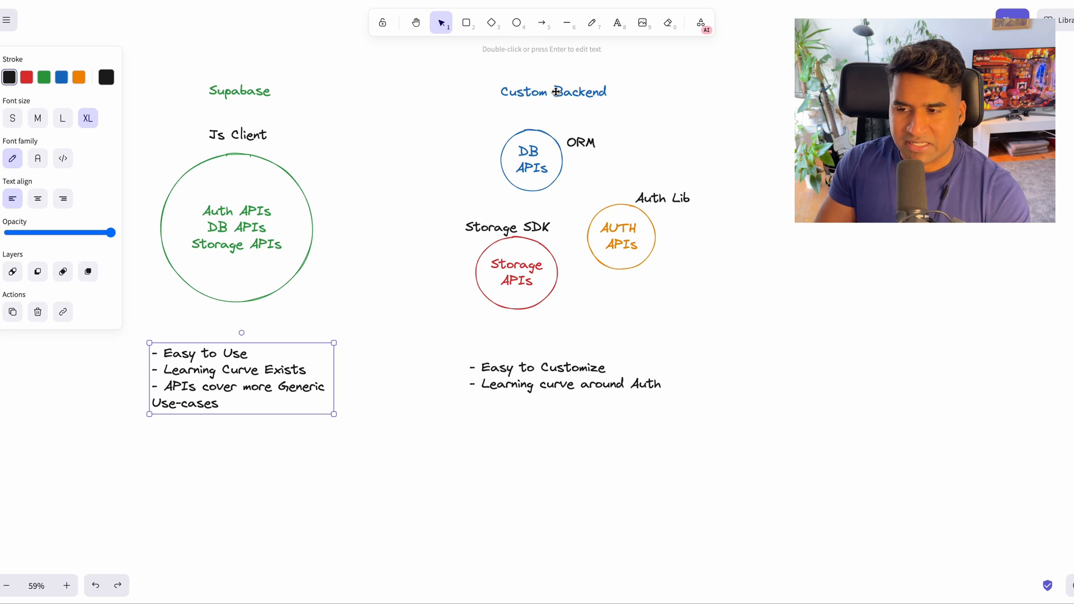
pyautogui.click(620, 236)
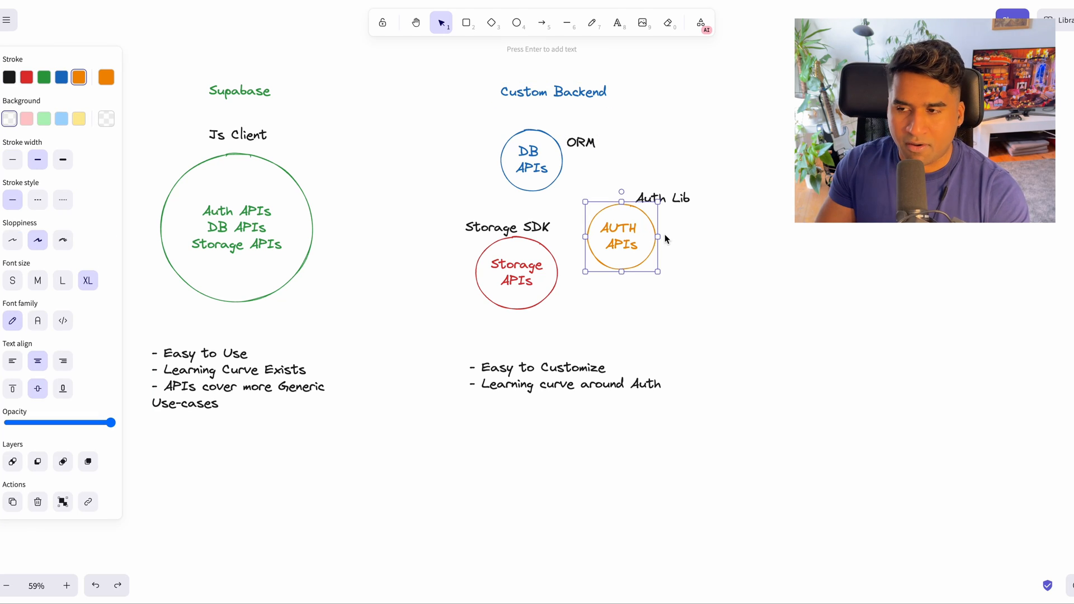
pyautogui.click(531, 159)
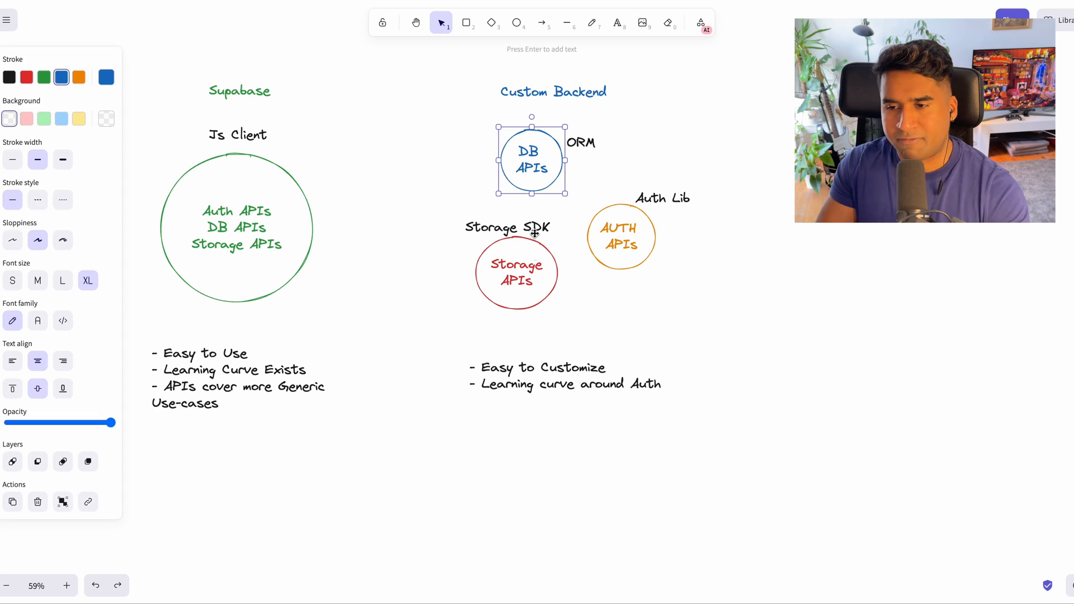
pyautogui.click(733, 317)
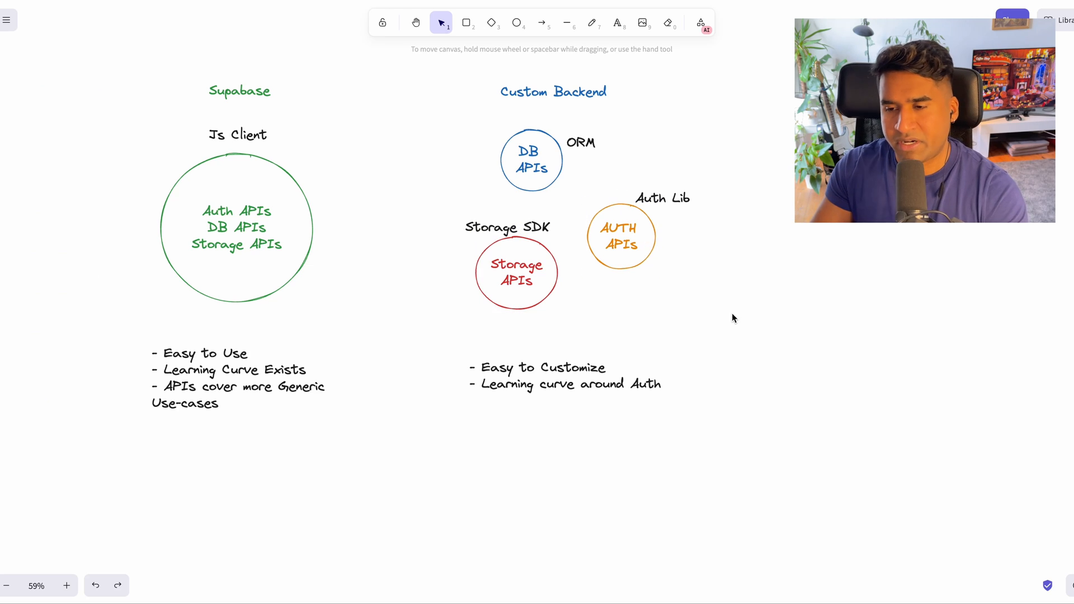
pyautogui.scroll(-3)
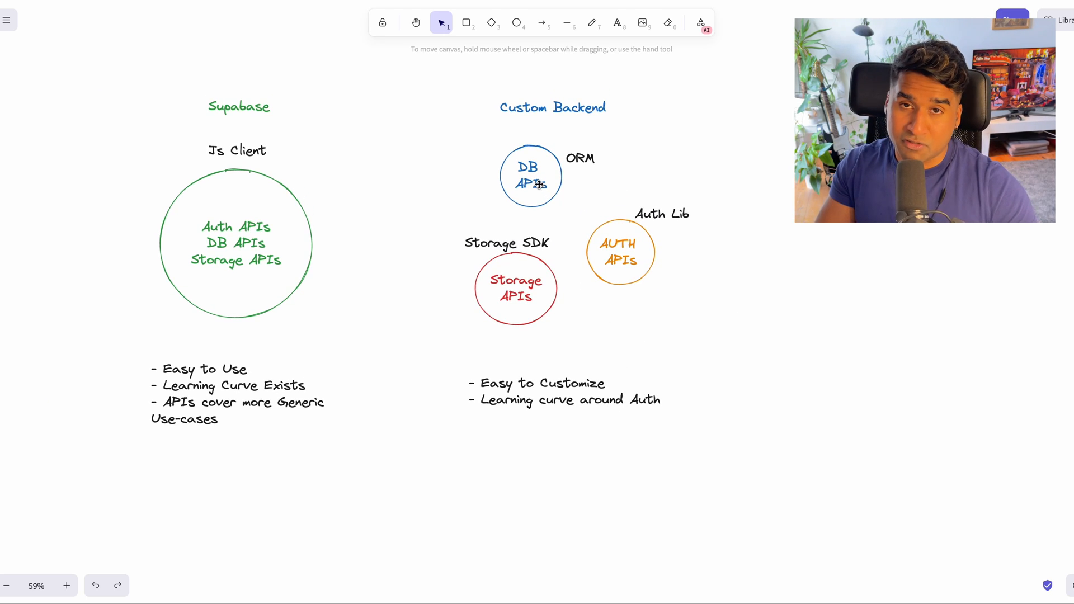
pyautogui.doubleClick(644, 400)
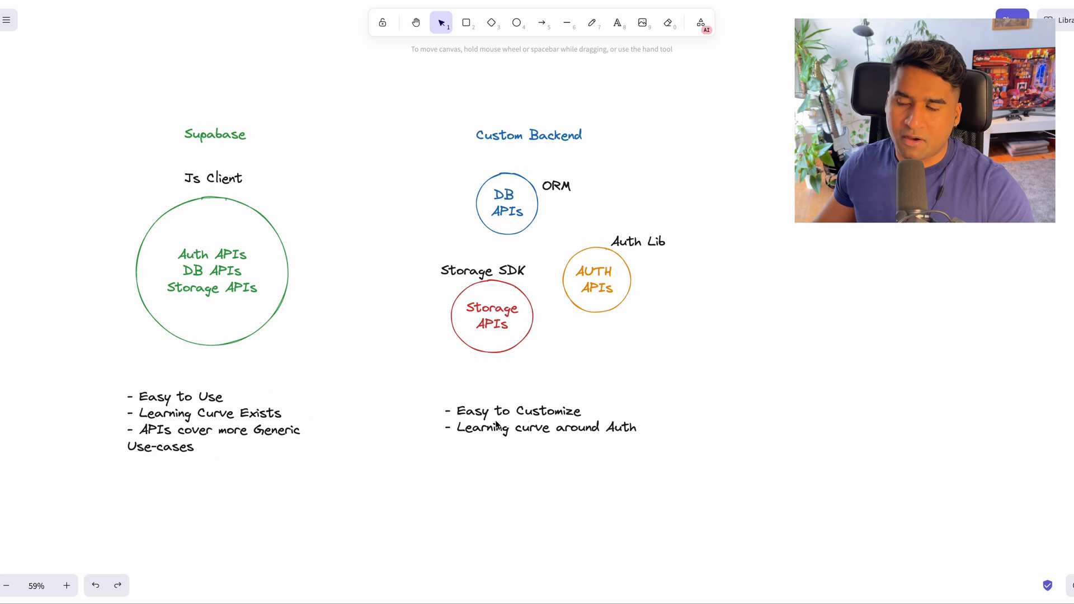
pyautogui.click(528, 135)
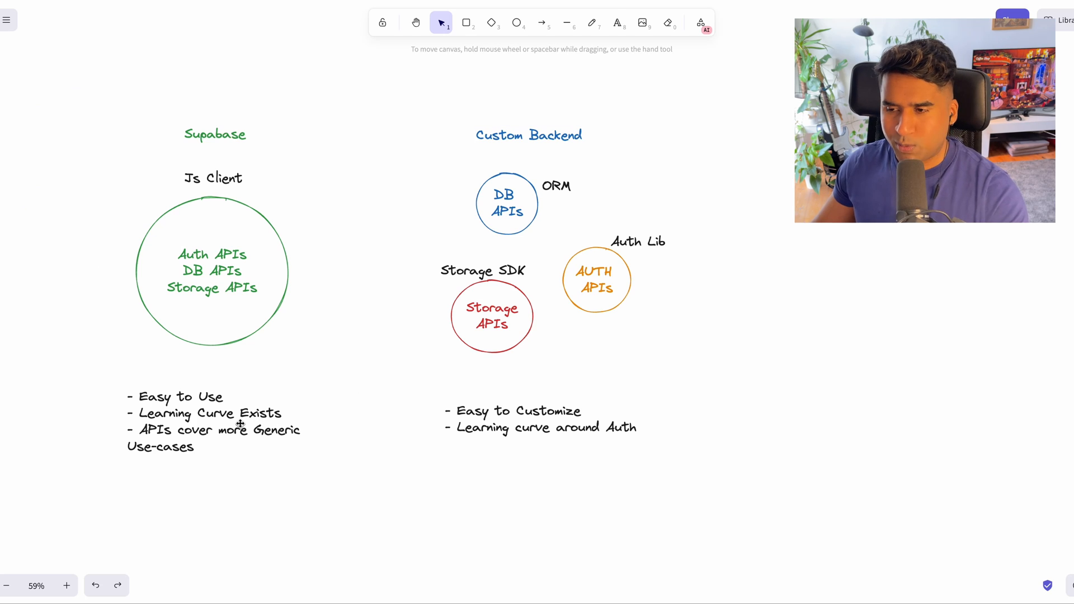
pyautogui.doubleClick(277, 430)
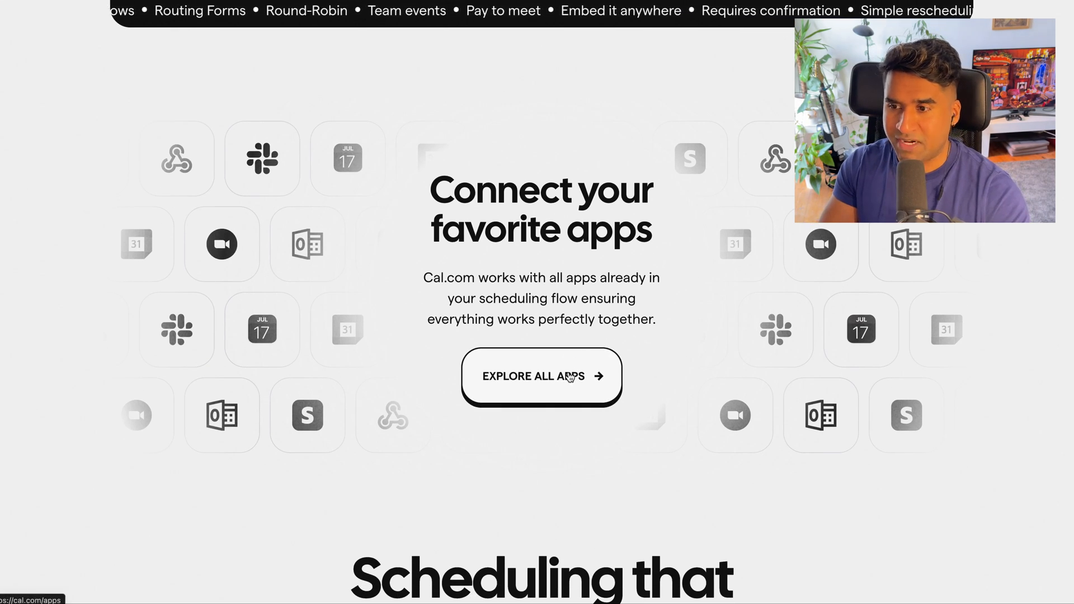
# Open Cal.com's full App Store listing and scroll through the integrations grid.
pyautogui.click(541, 376)
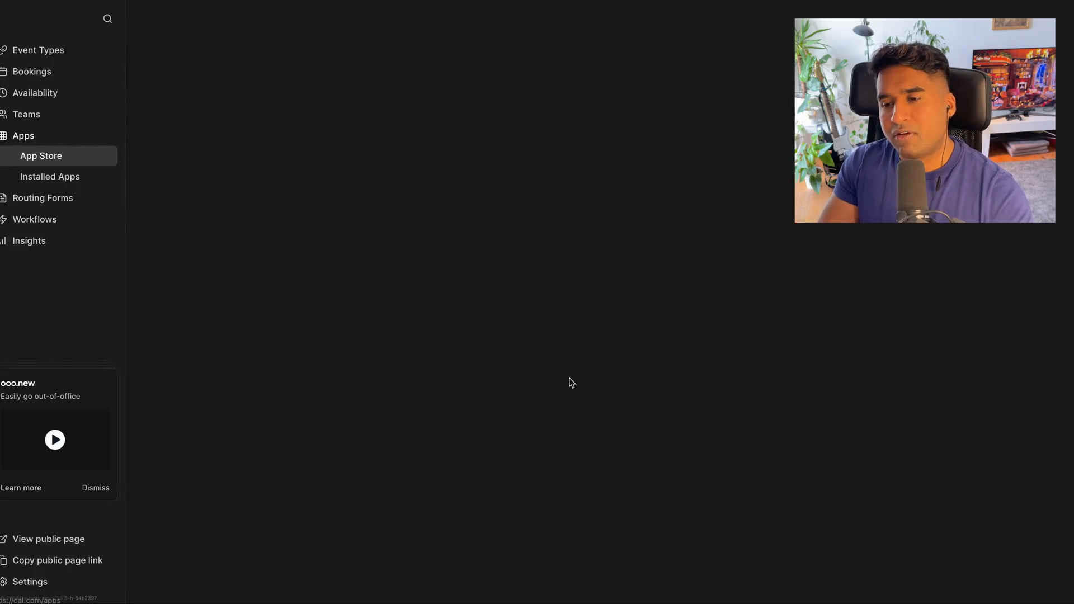
pyautogui.click(41, 156)
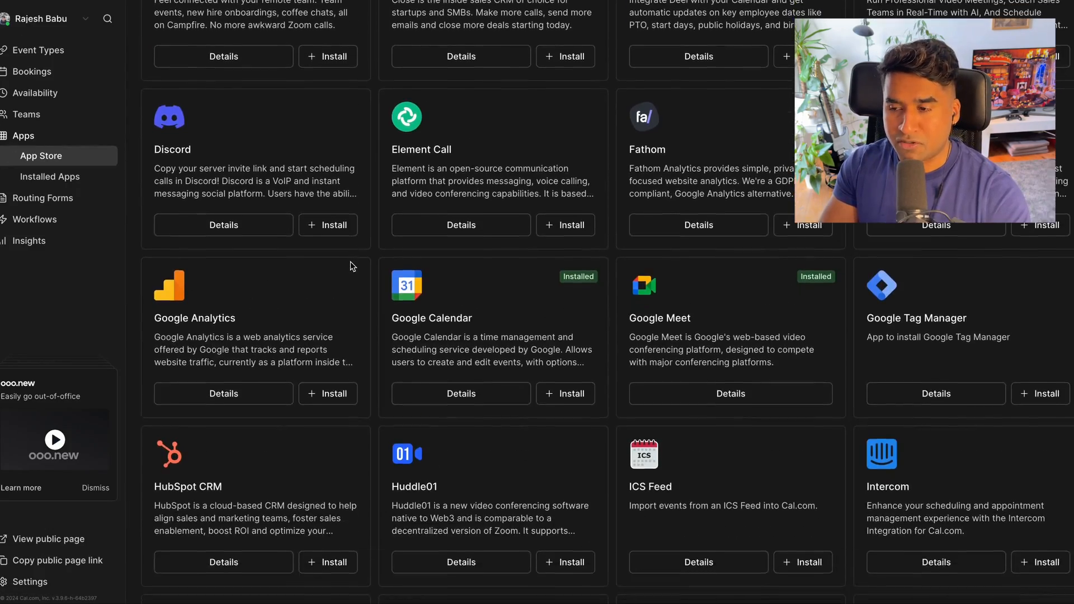
pyautogui.scroll(-3)
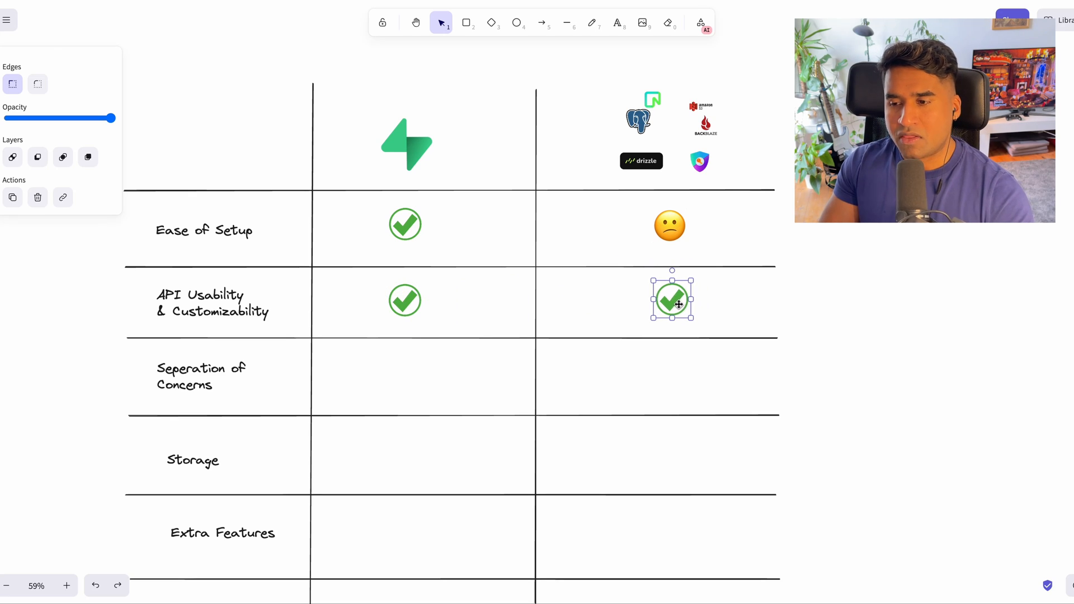
# Click the empty canvas to finish placing the checkmark in Custom Backend's API Usability cell.
pyautogui.click(798, 296)
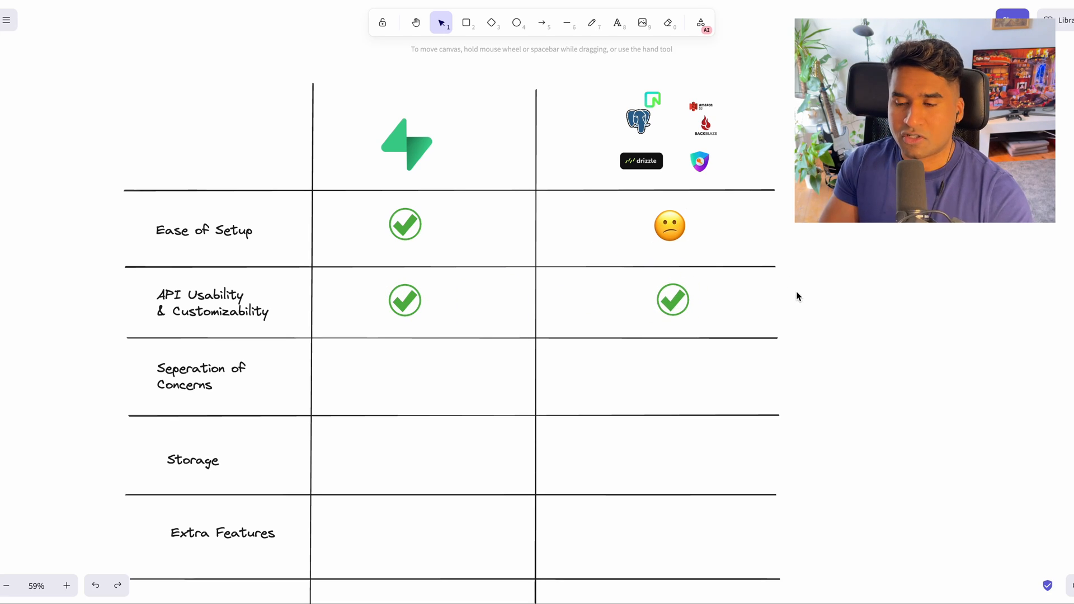
pyautogui.moveTo(825, 4)
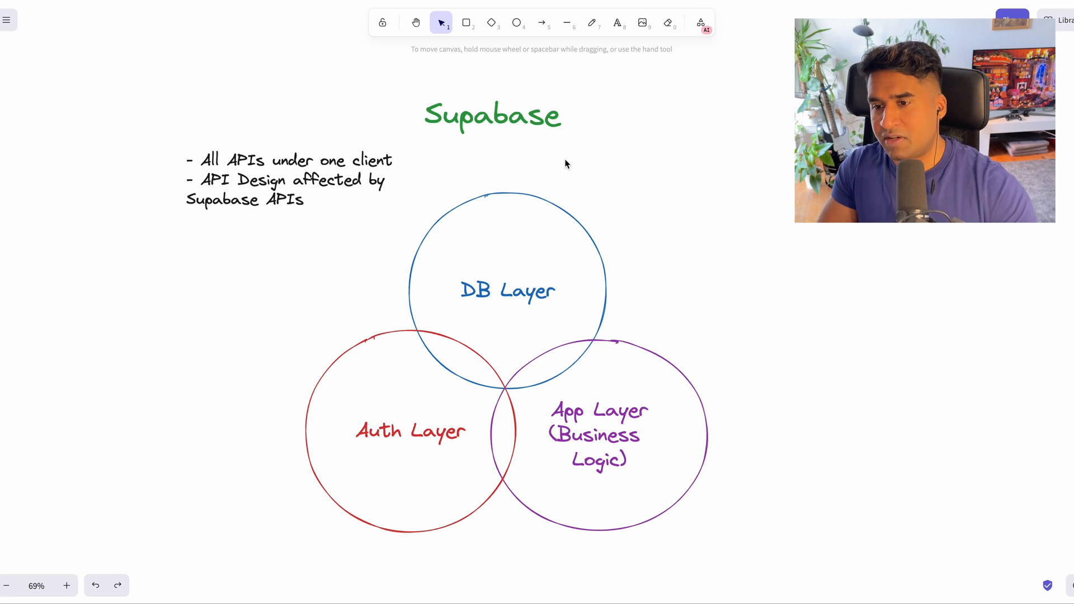
pyautogui.moveTo(496, 263)
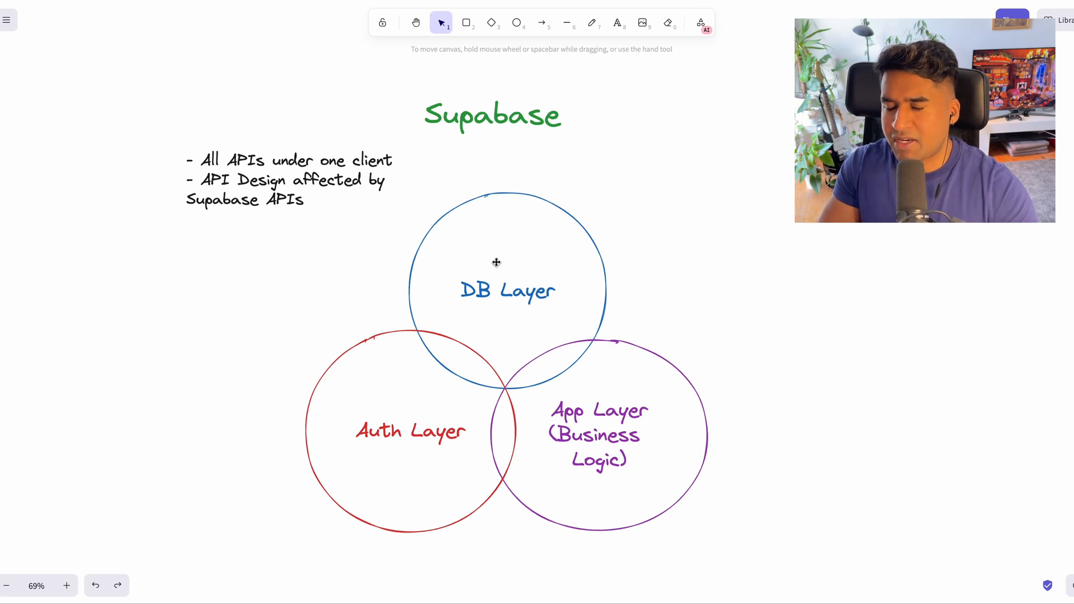
pyautogui.moveTo(449, 303)
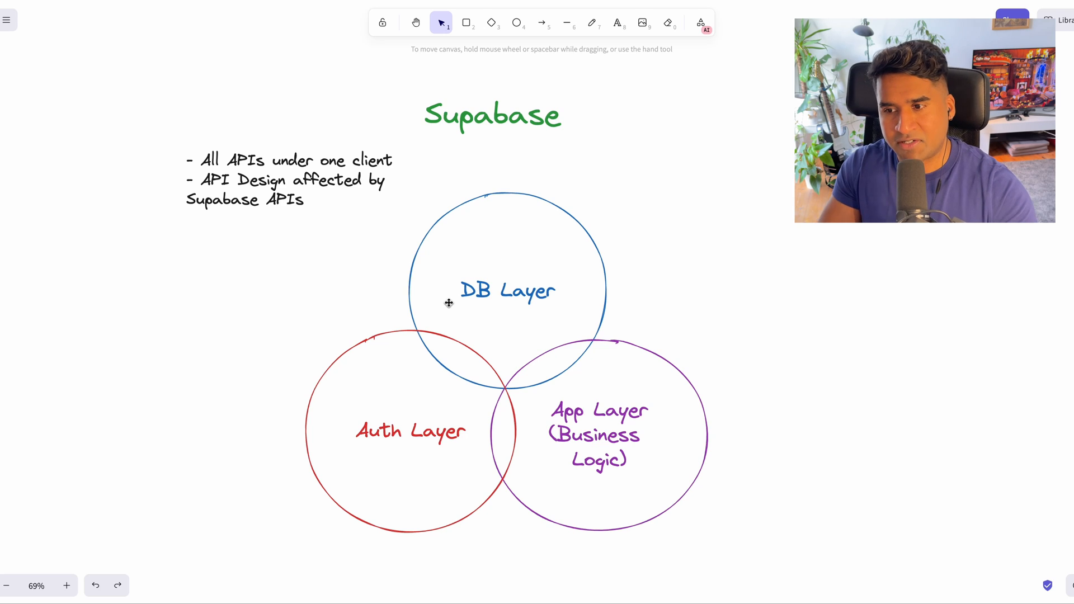
pyautogui.moveTo(309, 210)
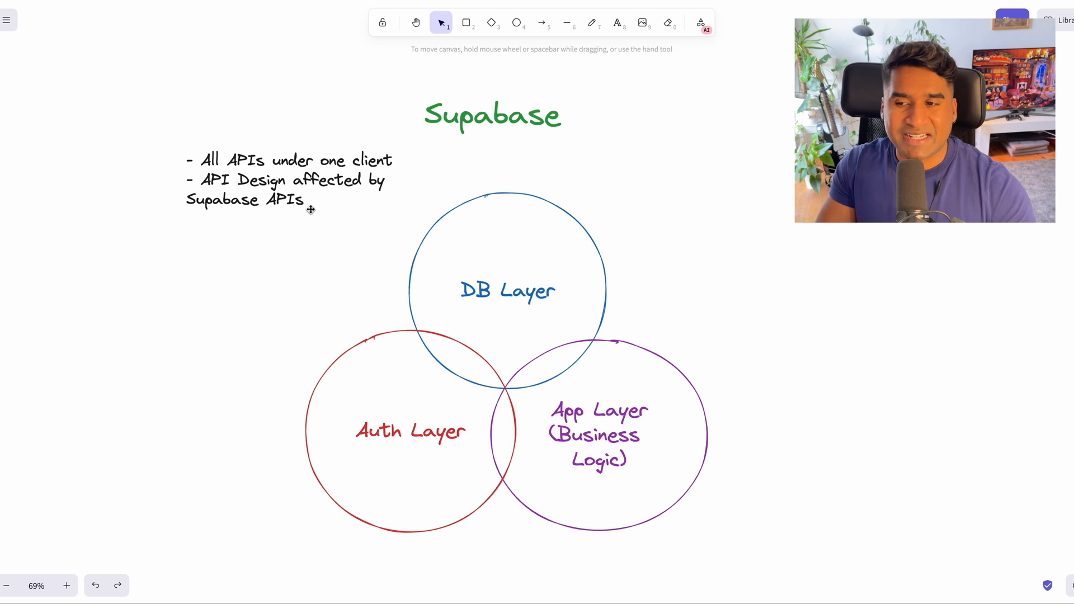
pyautogui.moveTo(563, 246)
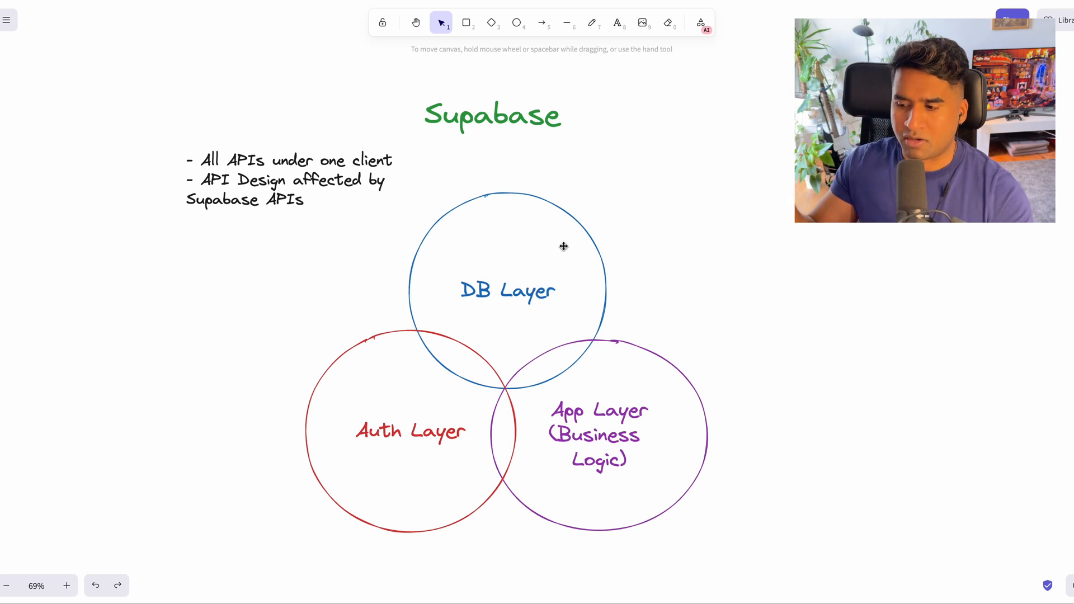
pyautogui.click(598, 431)
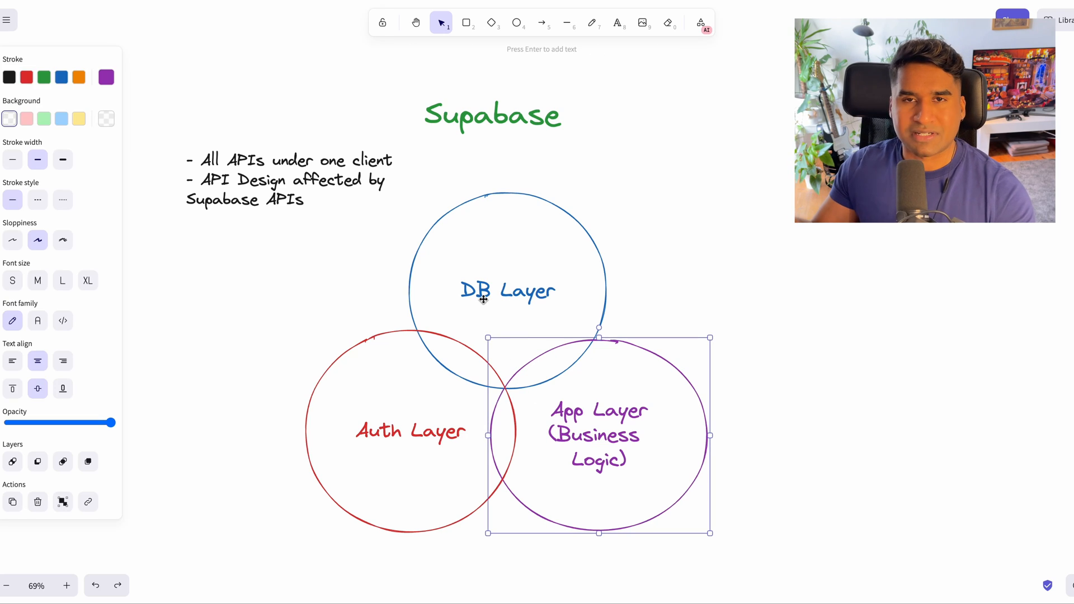
pyautogui.click(507, 290)
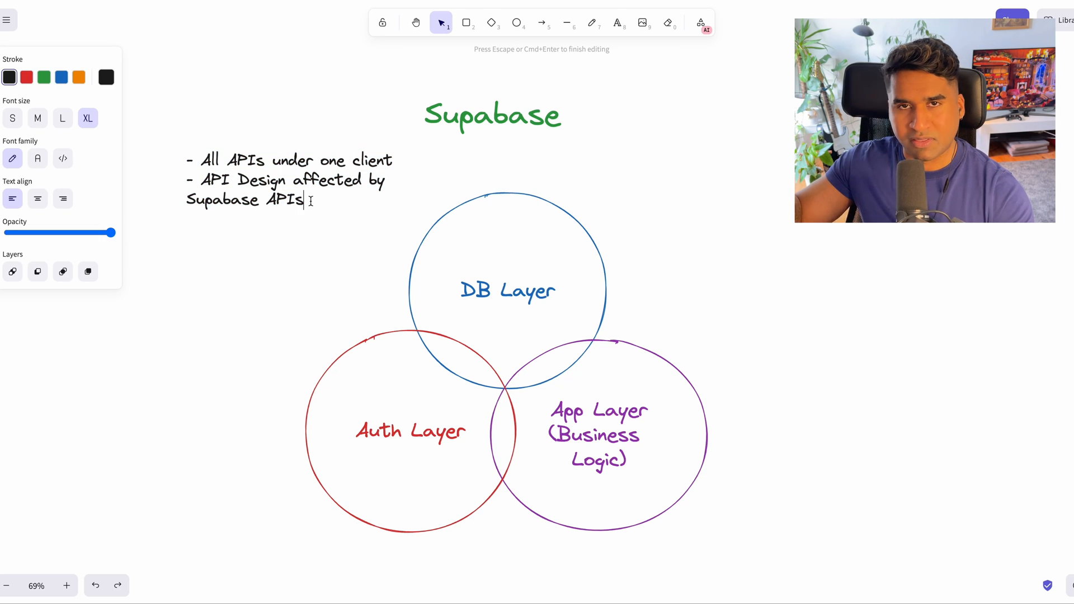
pyautogui.moveTo(403, 259)
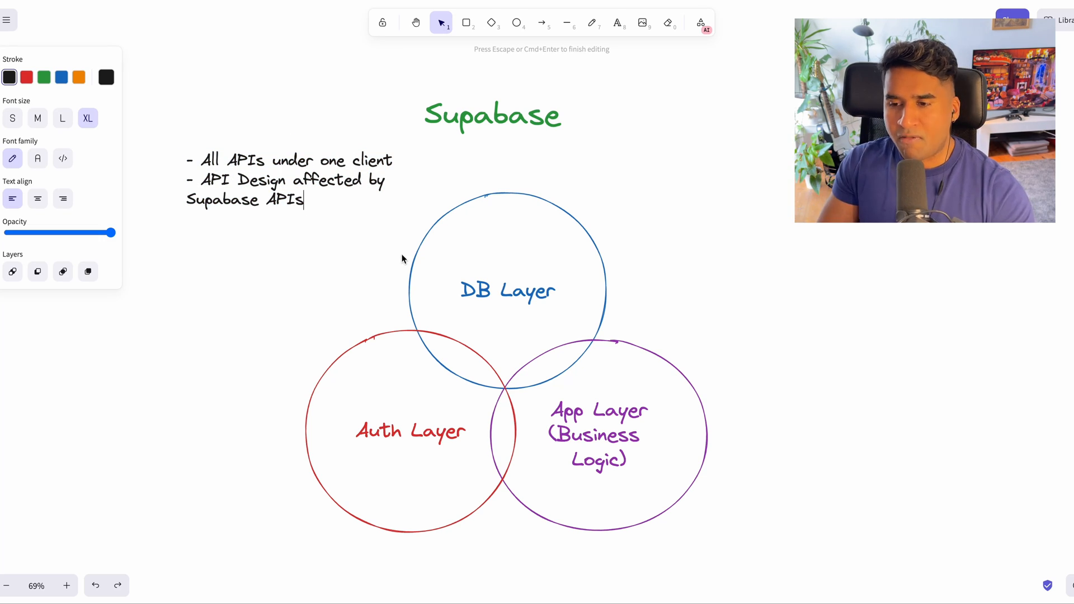
pyautogui.press('Escape')
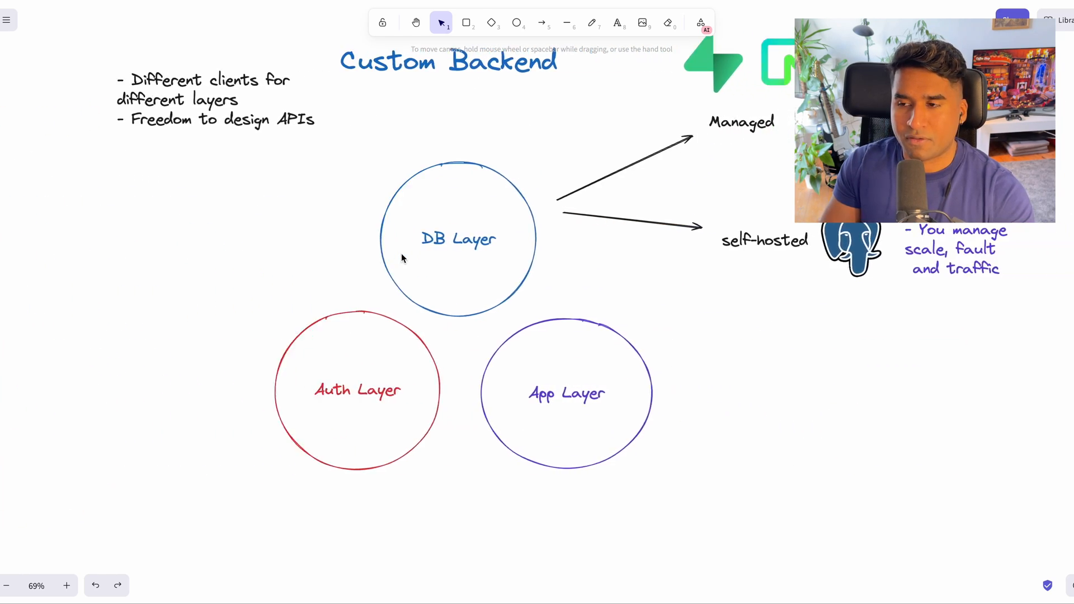
# Put the 😕 emoji in Supabase's and a checkmark in Custom Backend's Separation of Concerns cells.
pyautogui.scroll(-3)
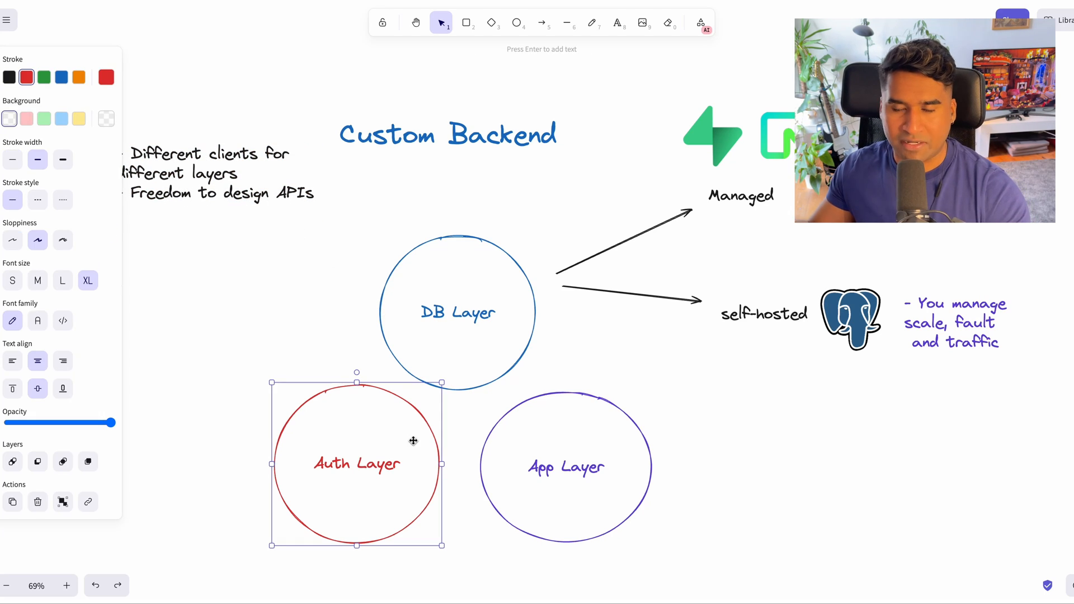
pyautogui.click(458, 312)
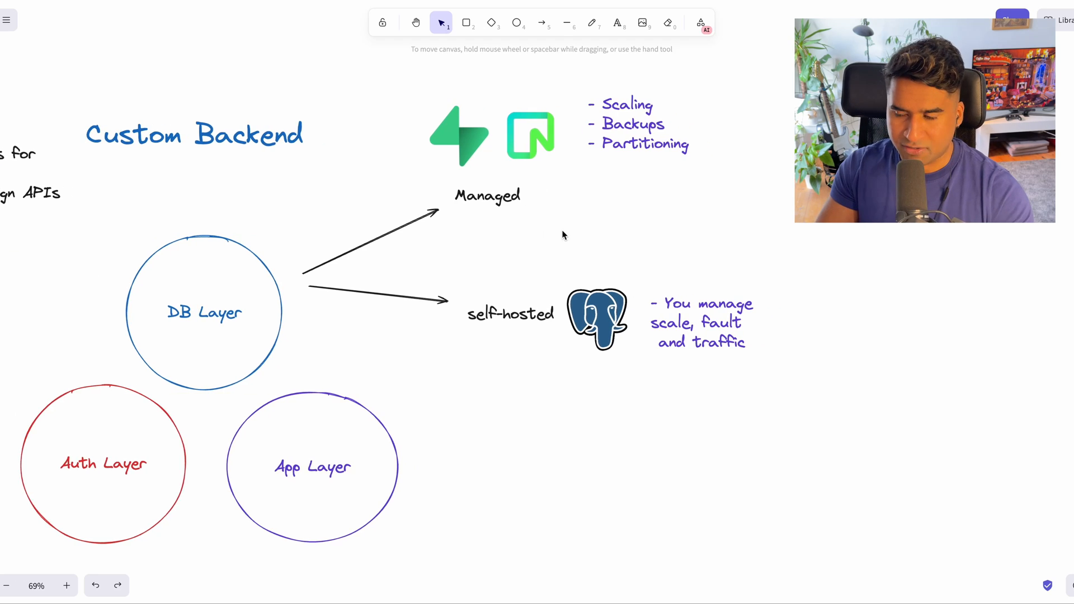
pyautogui.click(486, 195)
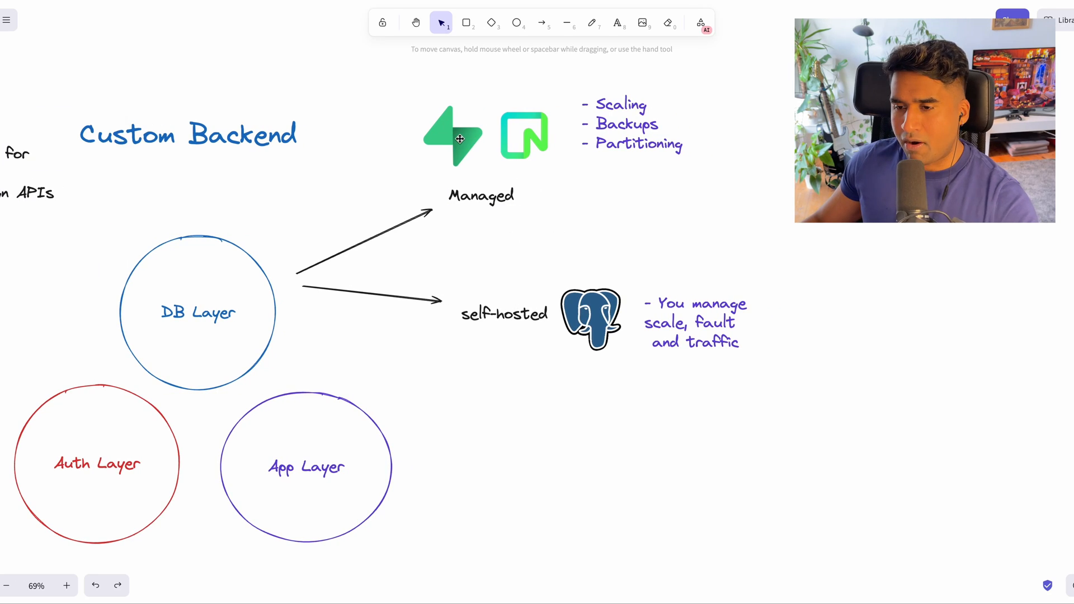
pyautogui.click(452, 135)
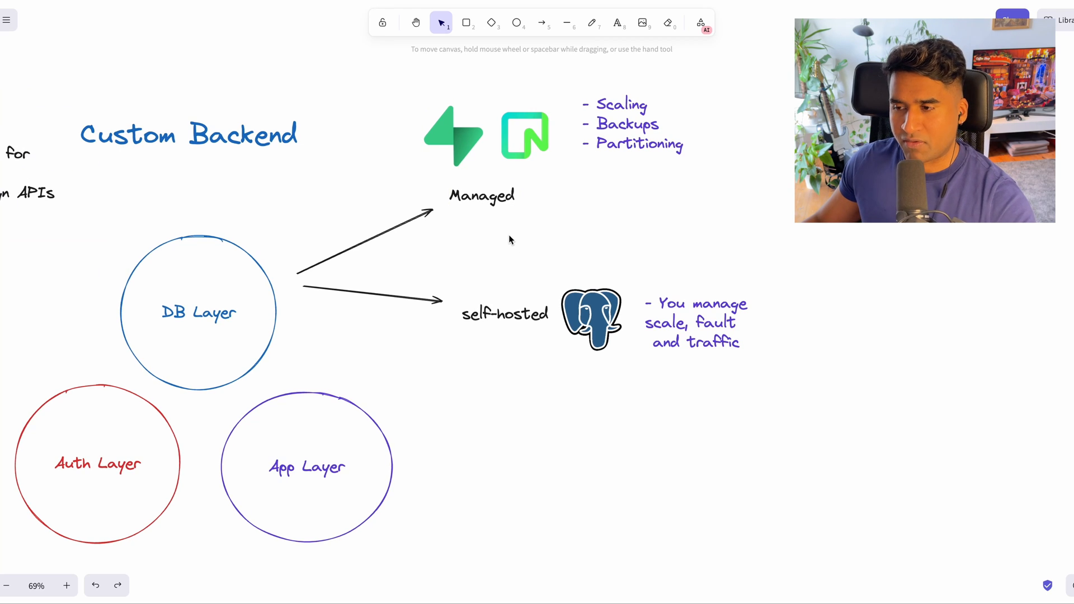
pyautogui.moveTo(531, 272)
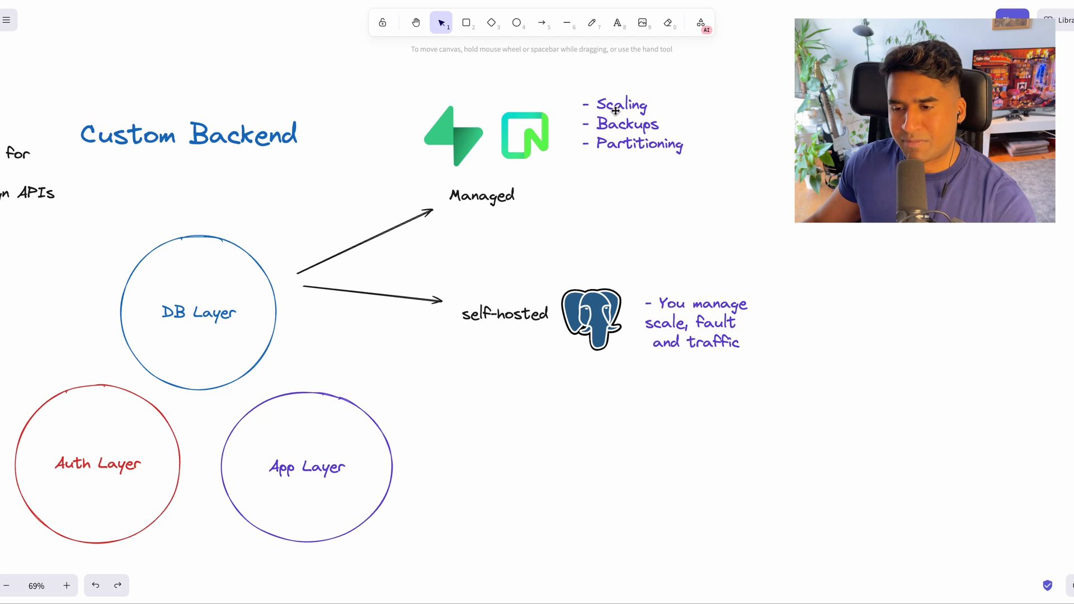
pyautogui.click(616, 123)
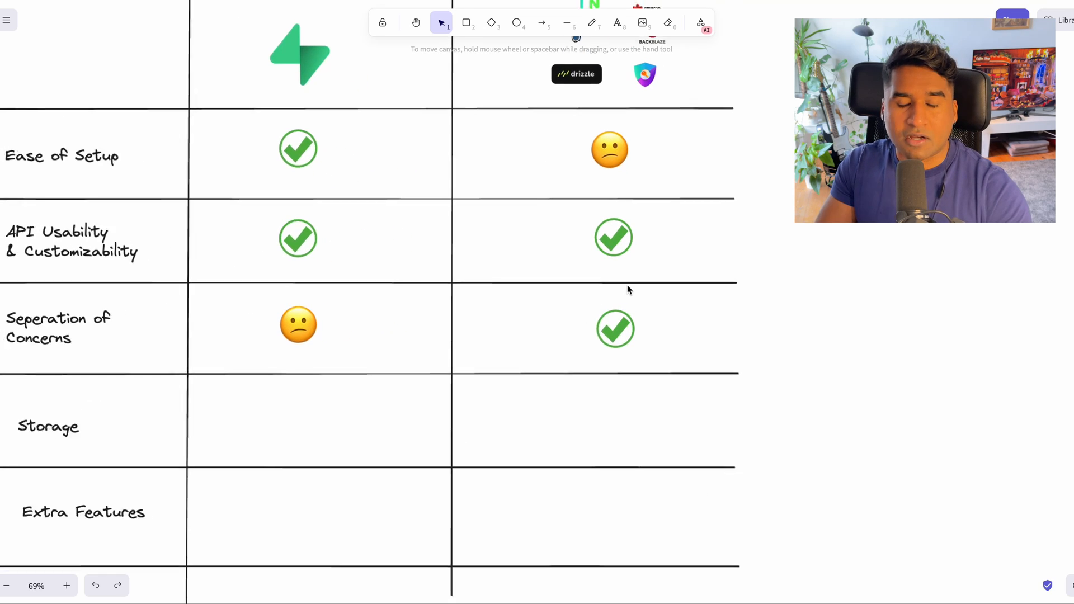
pyautogui.click(6, 586)
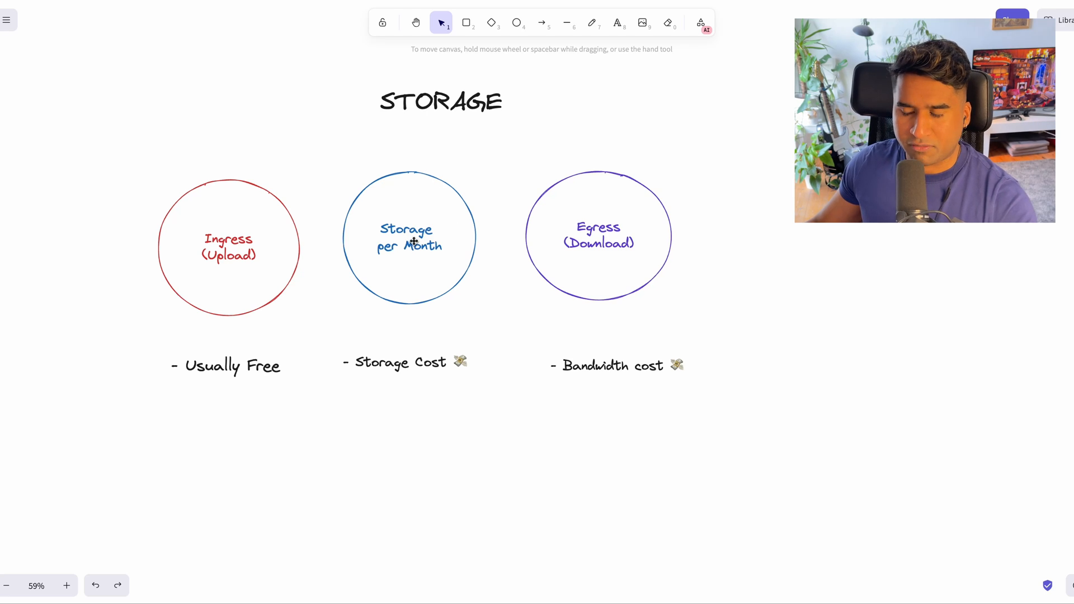
pyautogui.moveTo(352, 304)
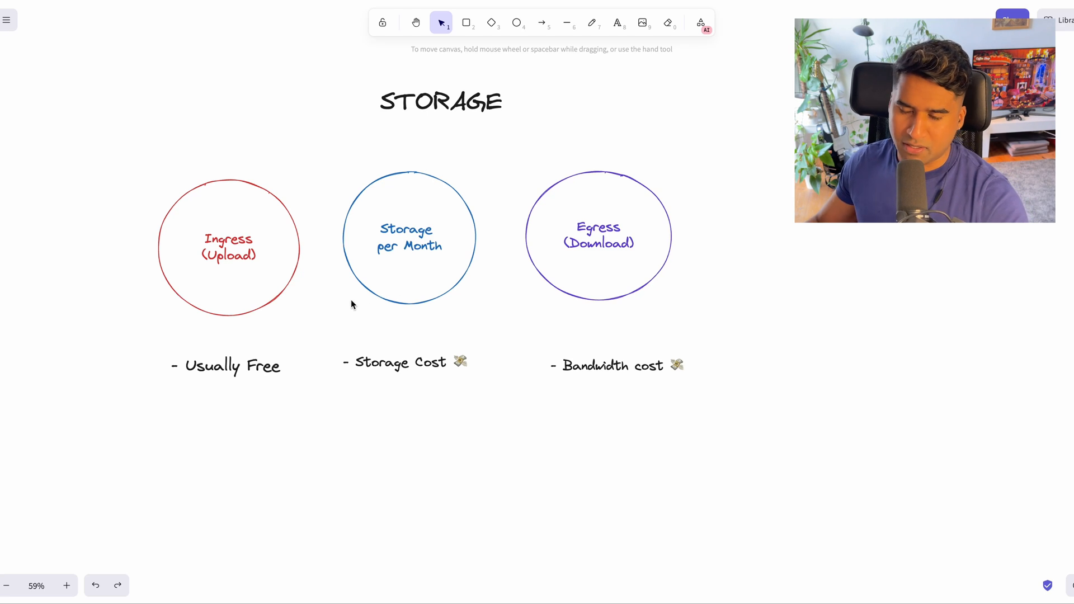
pyautogui.moveTo(266, 274)
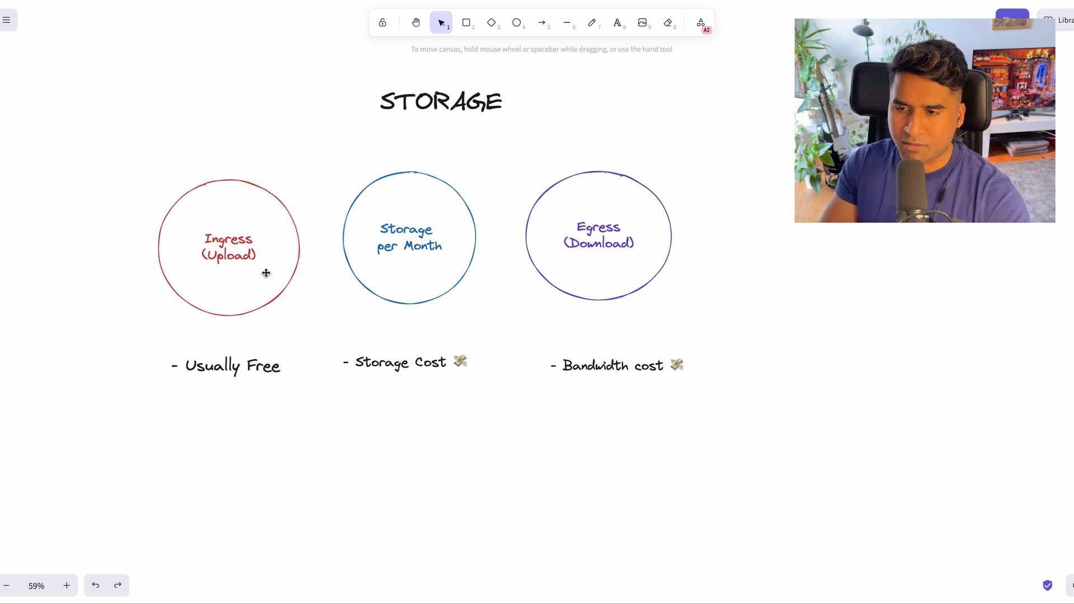
# Check the storage circles and labels, recentering '- Storage Cost' under Storage per Month.
pyautogui.click(229, 248)
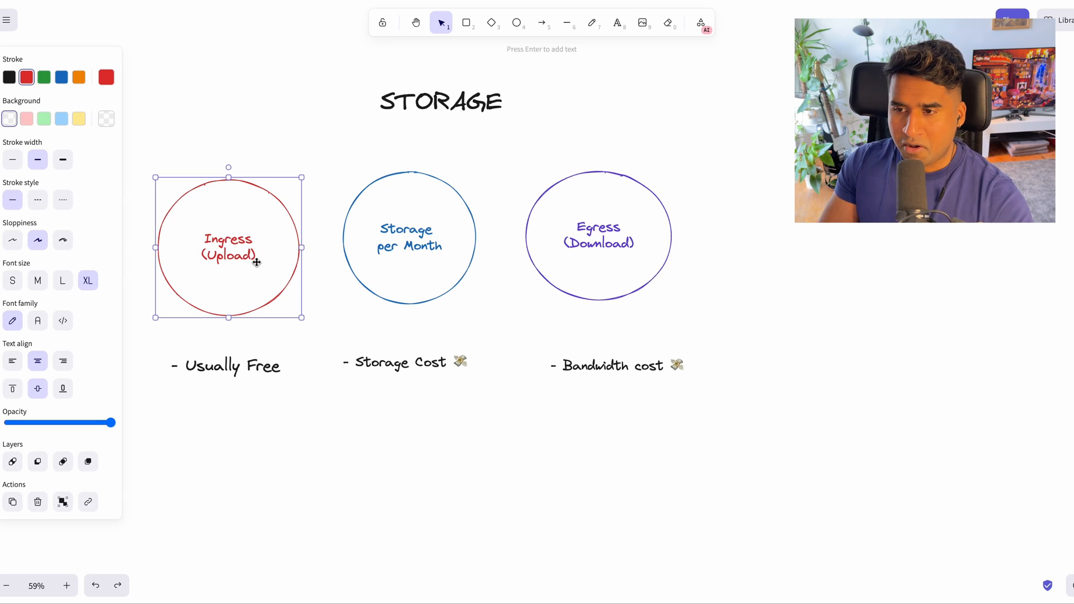
pyautogui.moveTo(406, 299)
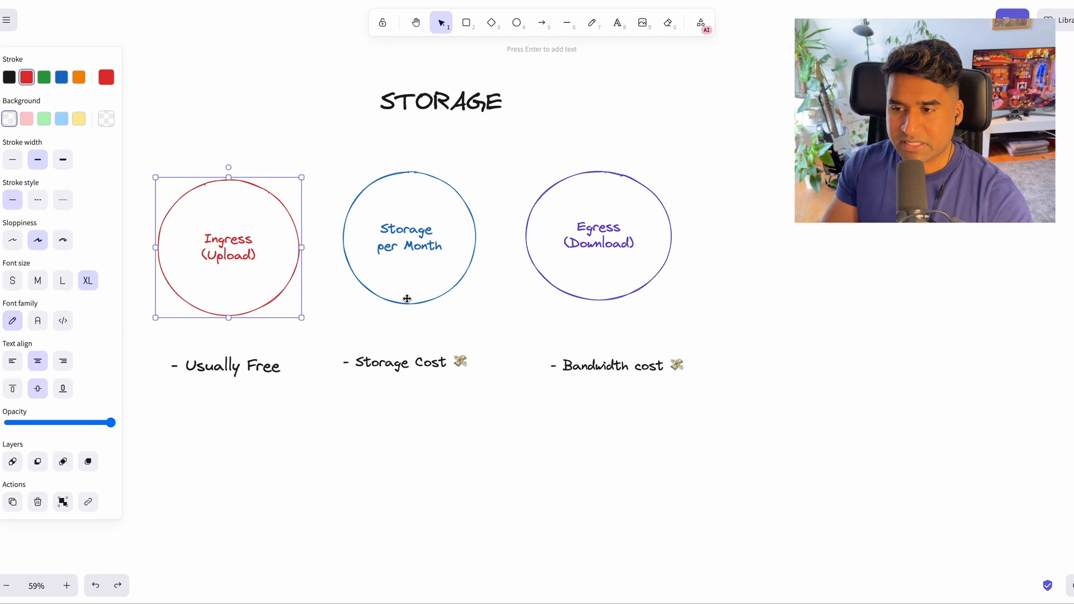
pyautogui.click(405, 363)
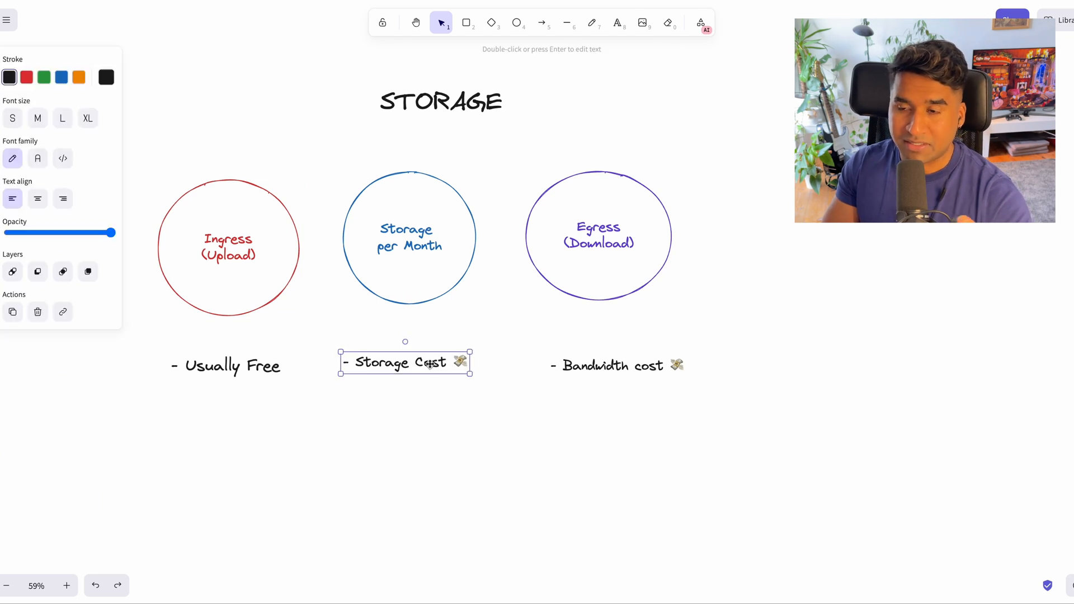
pyautogui.click(598, 235)
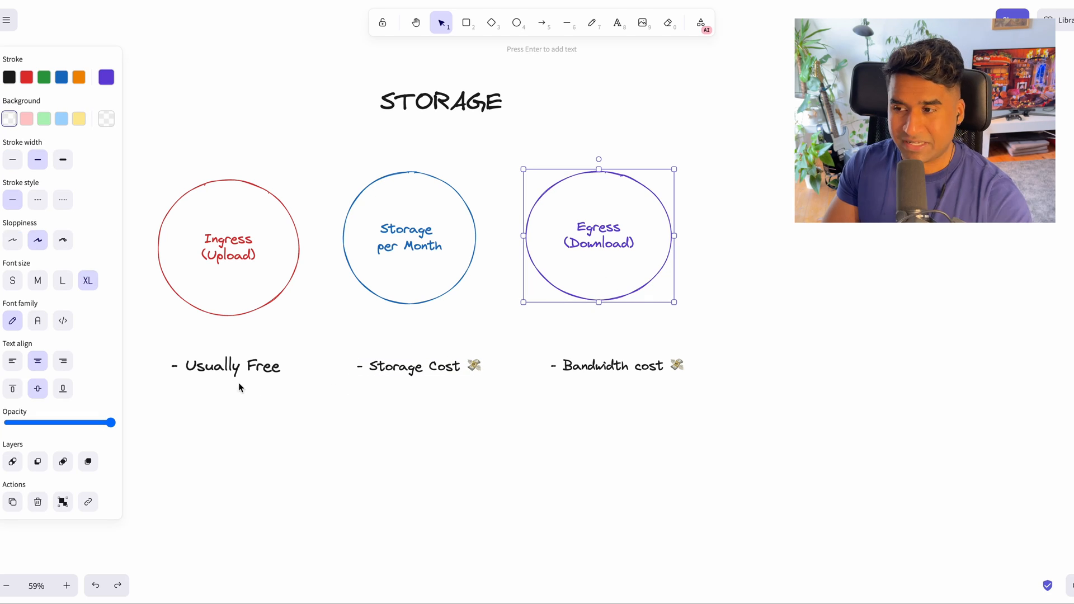
pyautogui.moveTo(397, 229)
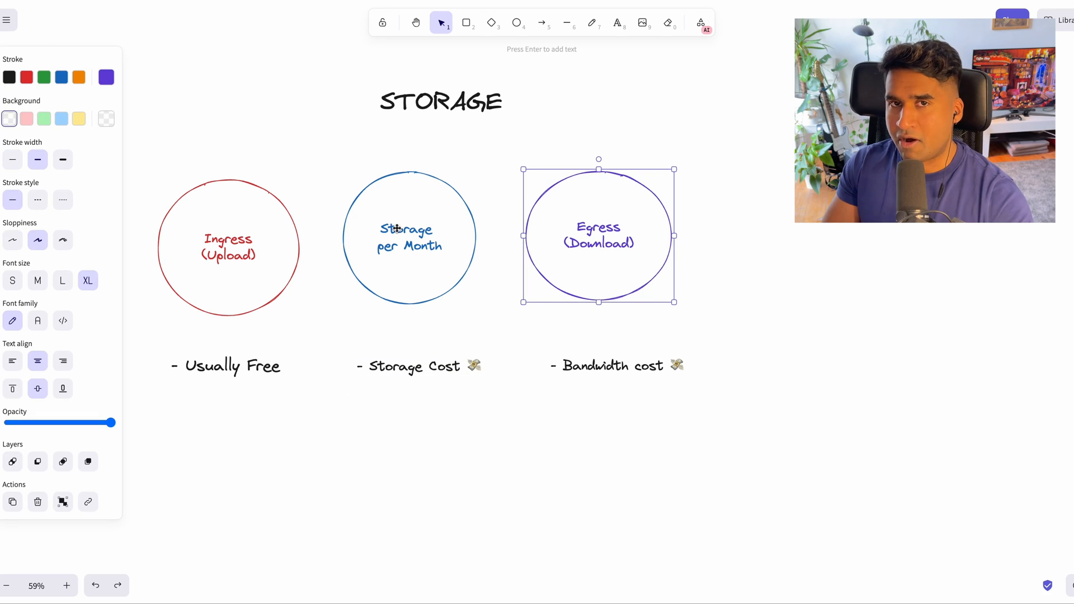
pyautogui.click(409, 236)
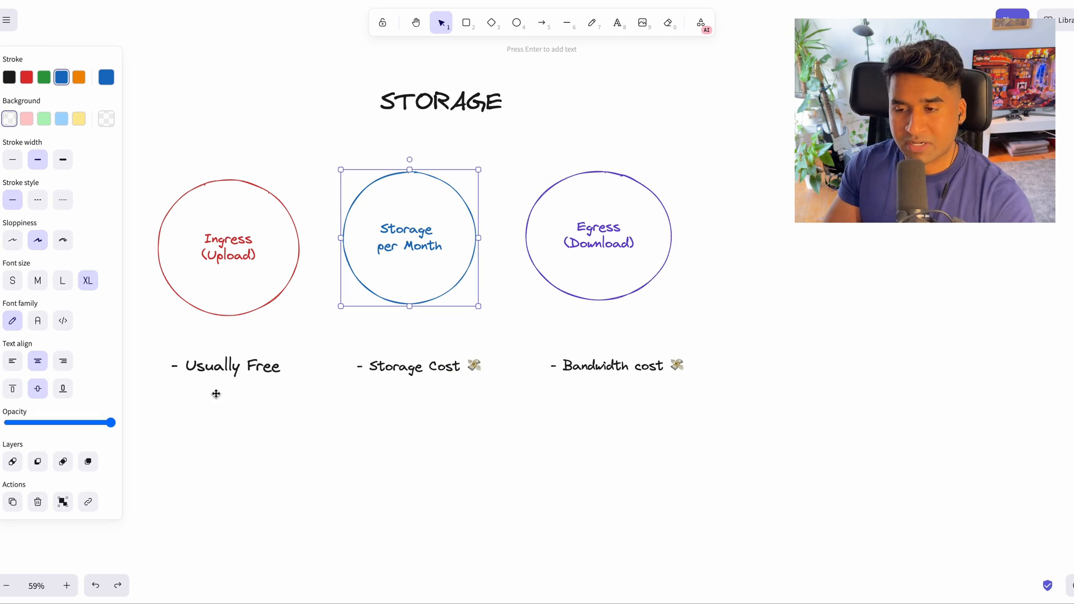
pyautogui.click(226, 365)
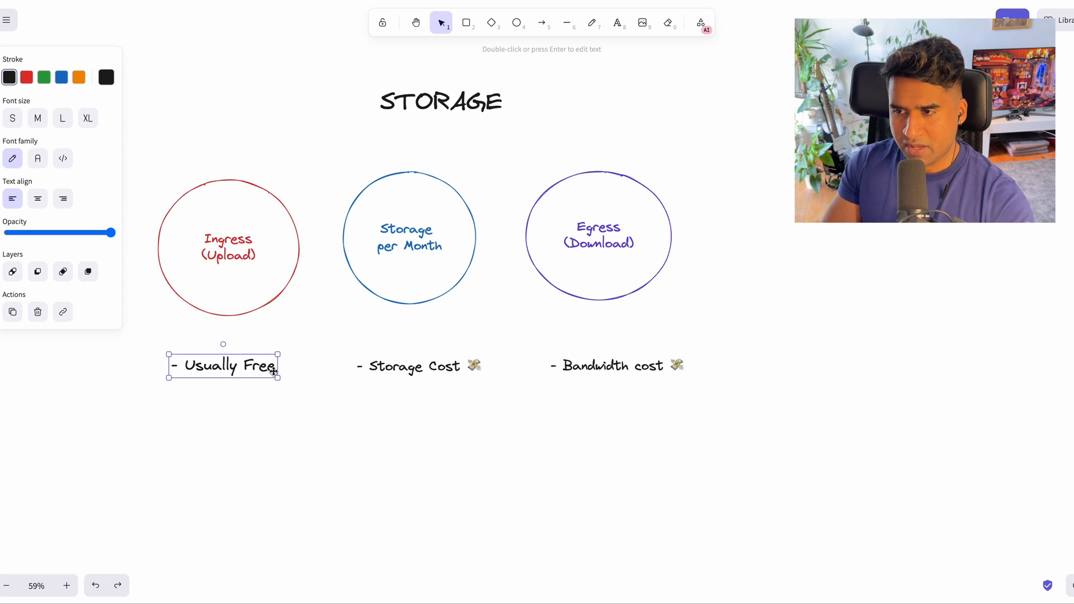
pyautogui.click(616, 365)
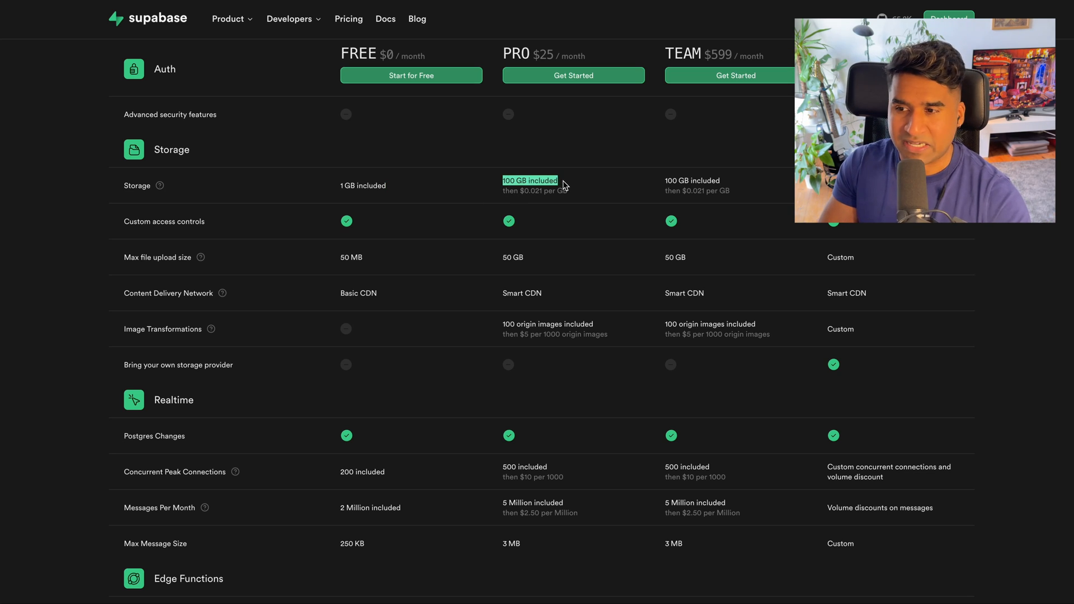
pyautogui.moveTo(591, 209)
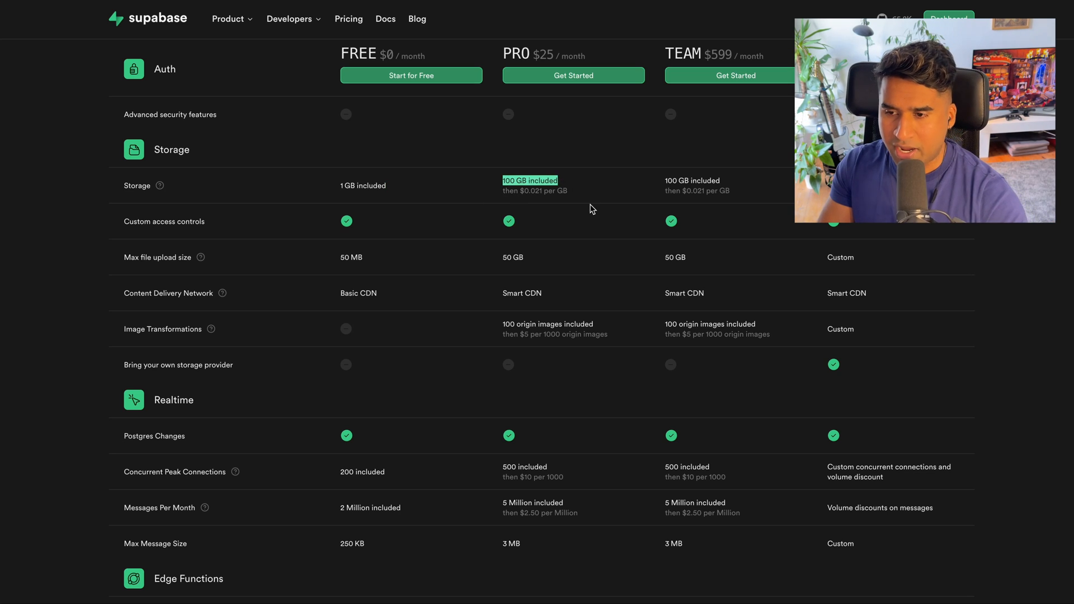
# Scroll the pricing table up from Storage to each plan's Bandwidth row.
pyautogui.scroll(3)
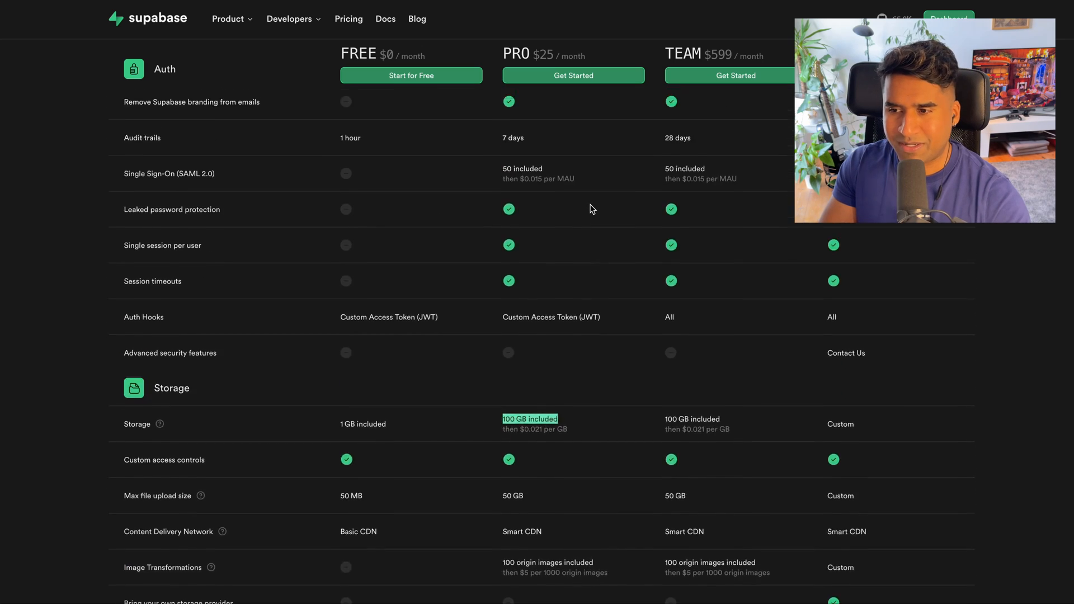
pyautogui.scroll(3)
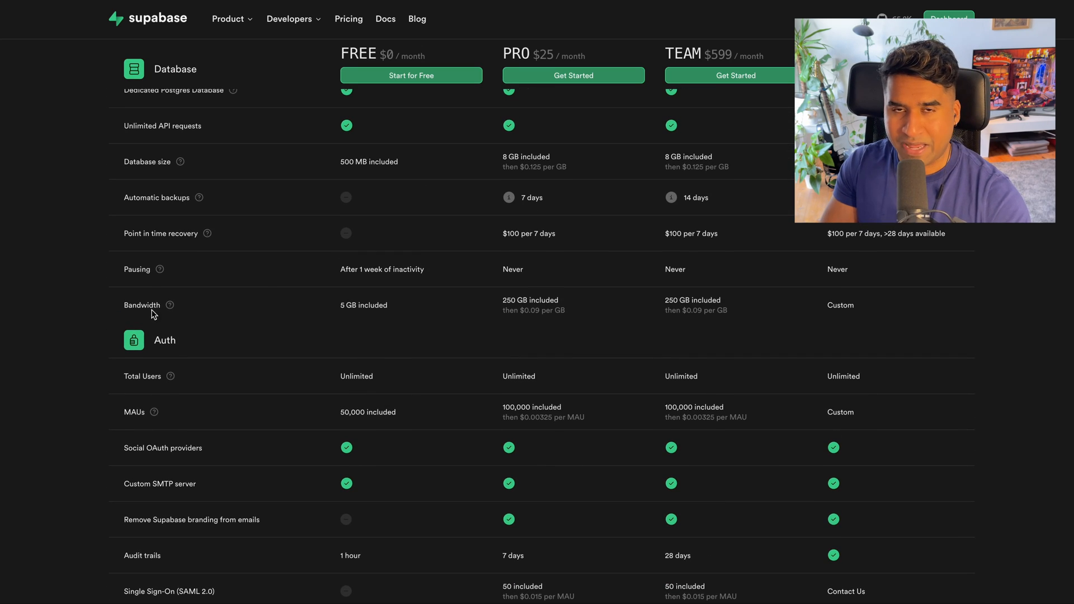
pyautogui.moveTo(169, 305)
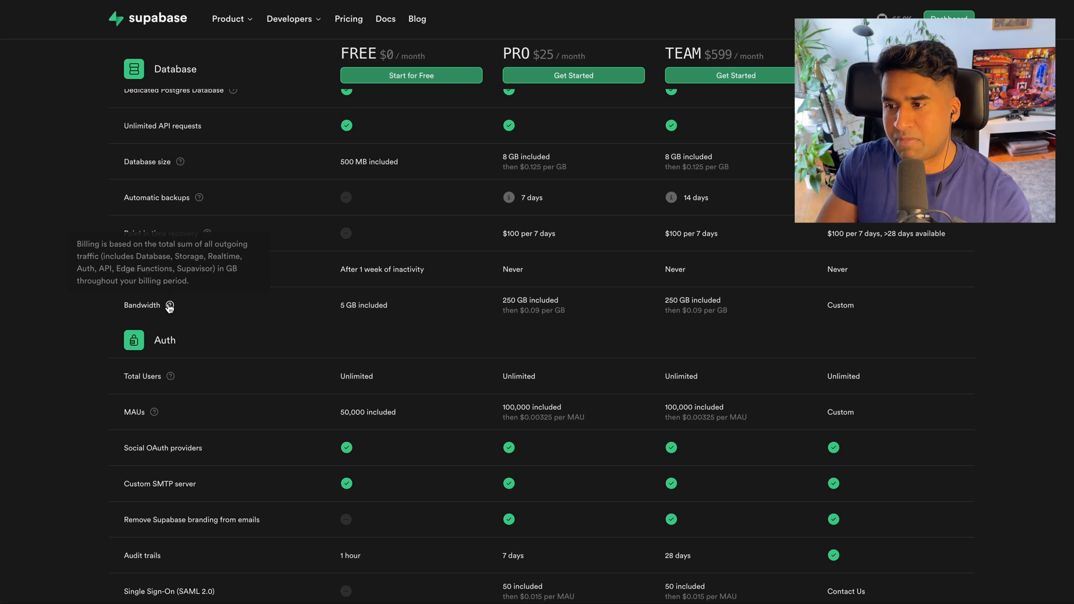
pyautogui.moveTo(190, 311)
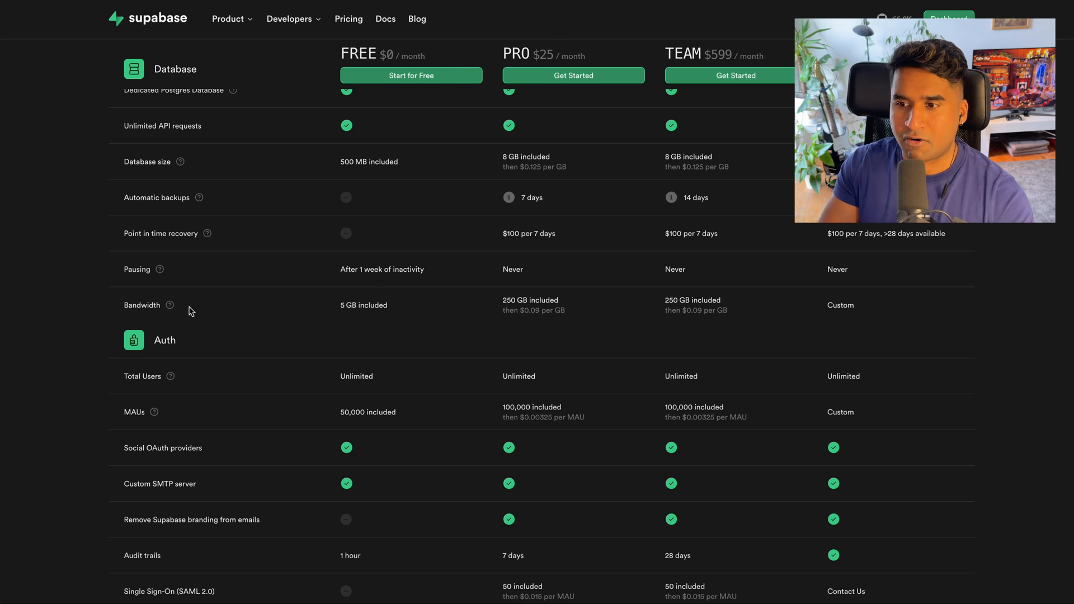
pyautogui.moveTo(168, 305)
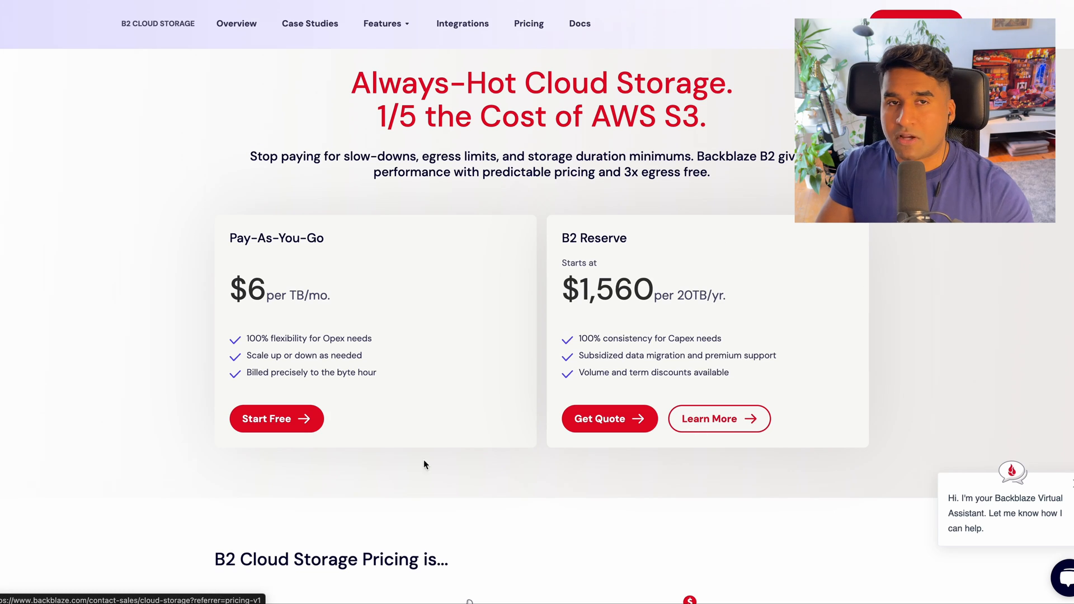
pyautogui.moveTo(394, 498)
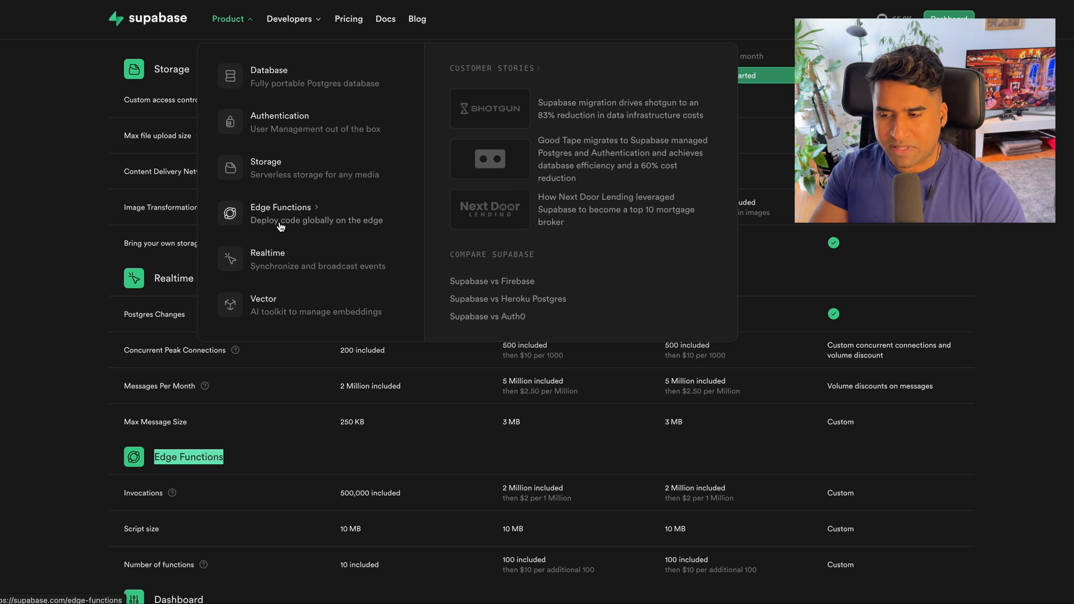
pyautogui.moveTo(274, 302)
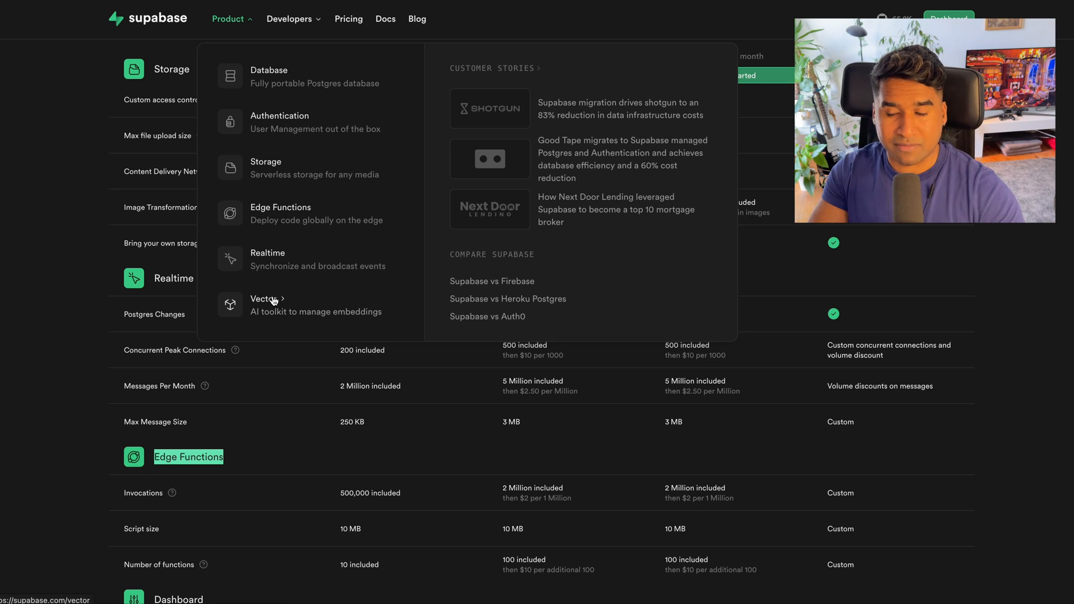
pyautogui.moveTo(312, 297)
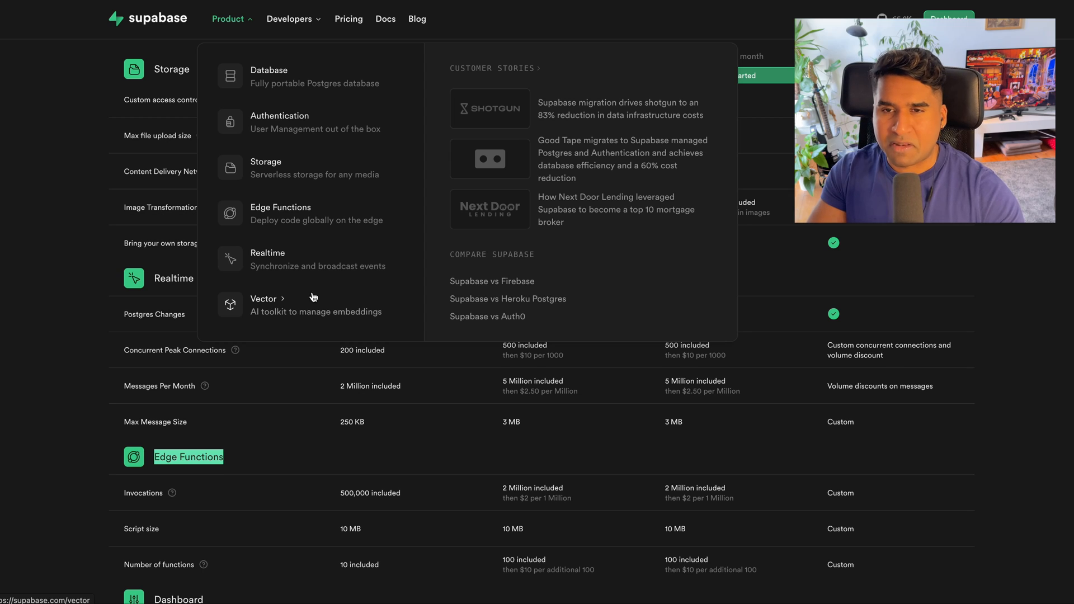
pyautogui.moveTo(470, 254)
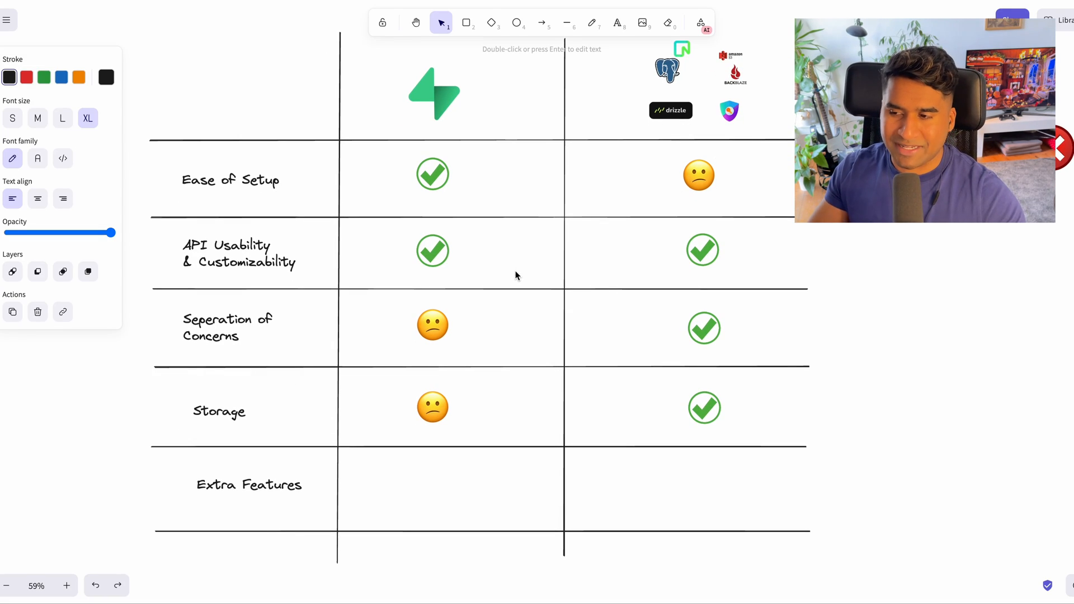
# Clear the selection and scroll down past Extra Features to the Final Thoughts row.
pyautogui.click(704, 407)
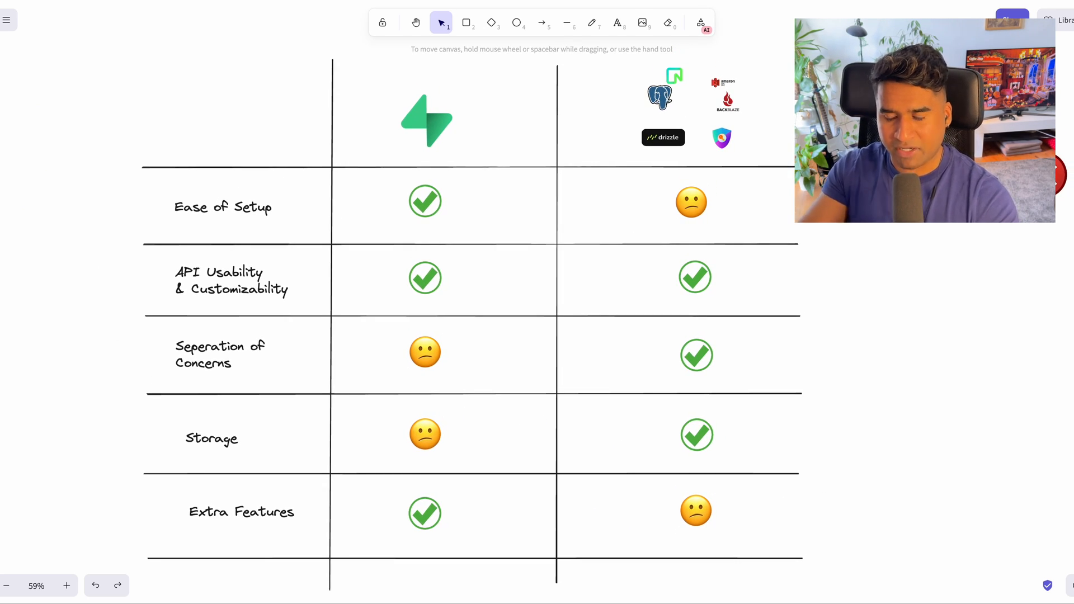
pyautogui.scroll(-3)
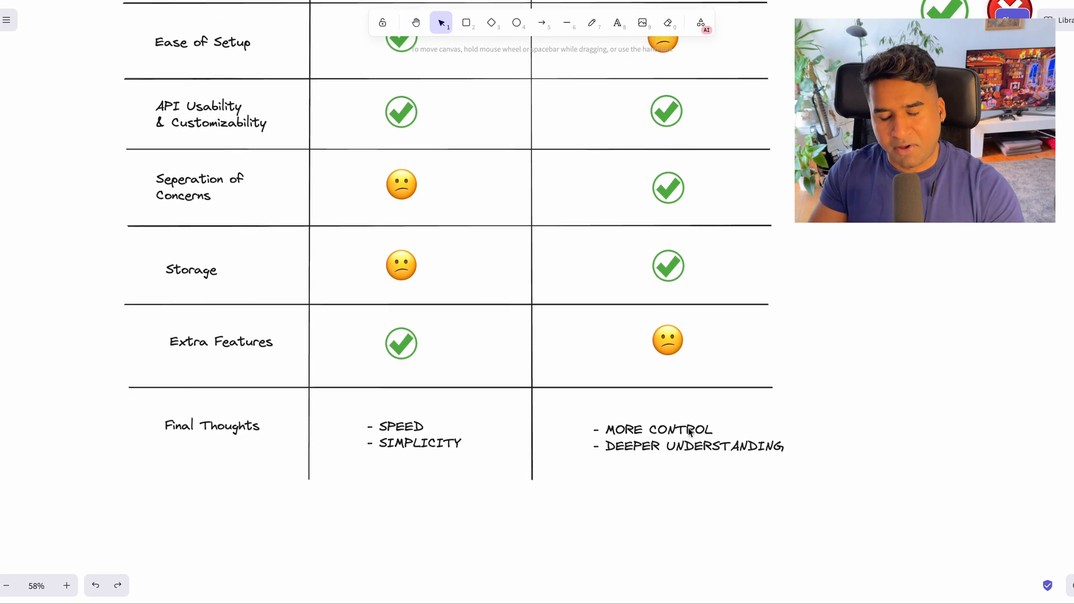
pyautogui.click(412, 433)
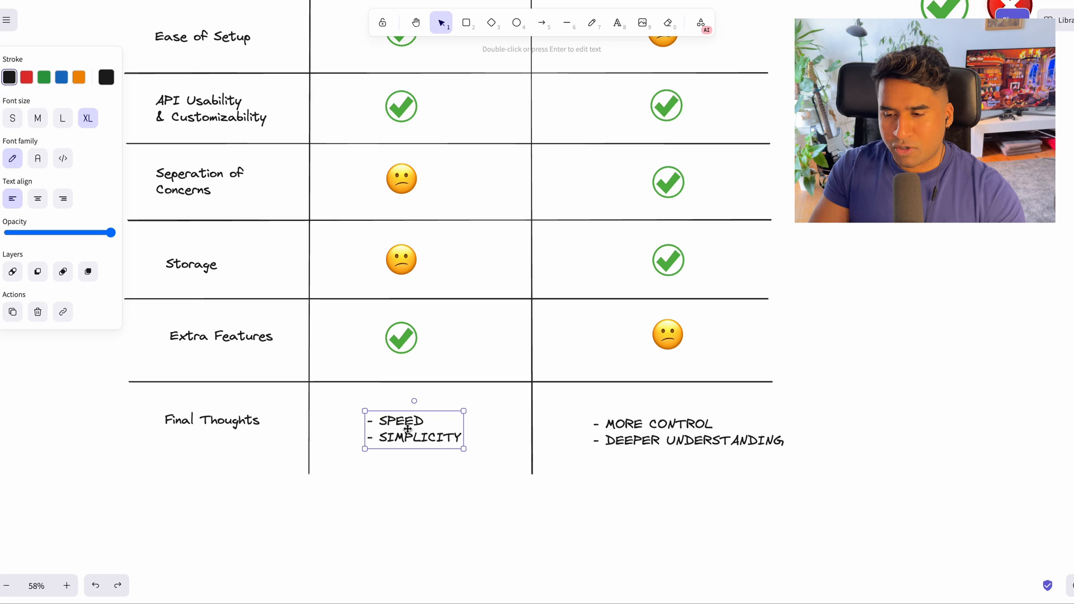
pyautogui.moveTo(489, 487)
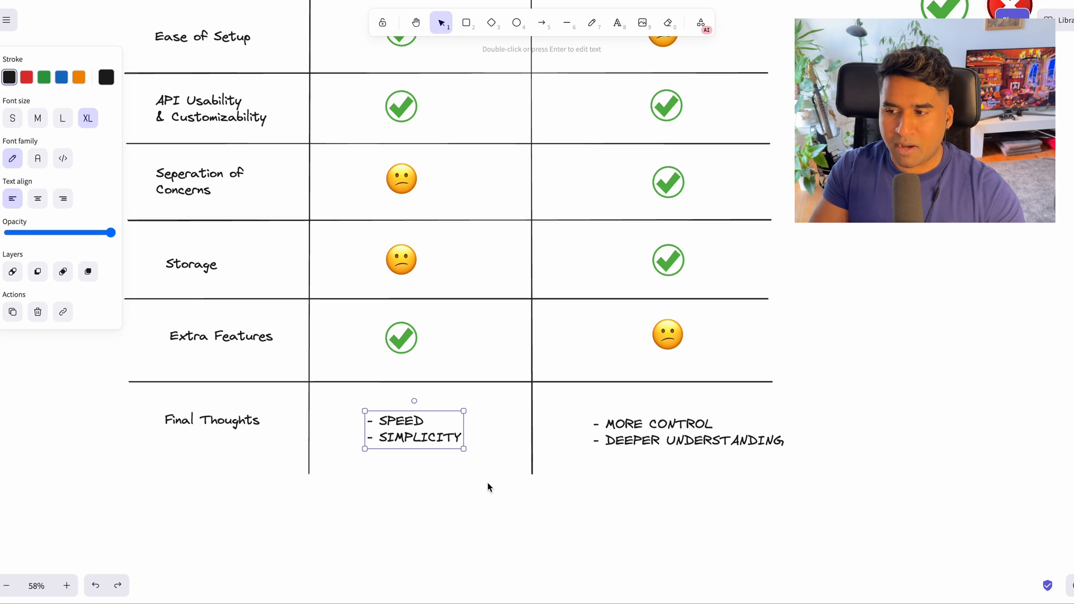
pyautogui.moveTo(483, 504)
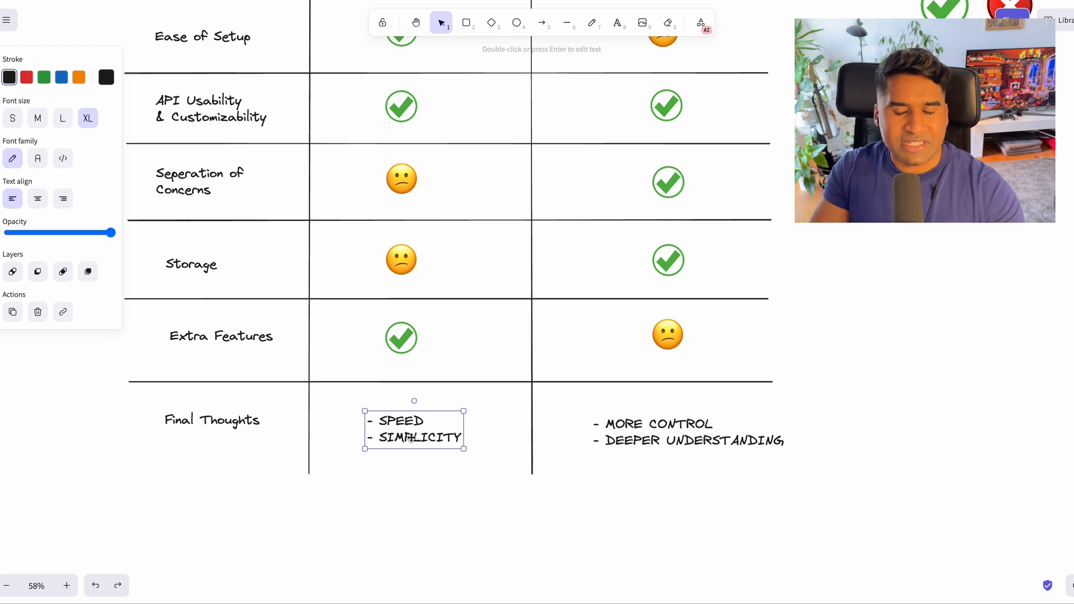
pyautogui.click(689, 432)
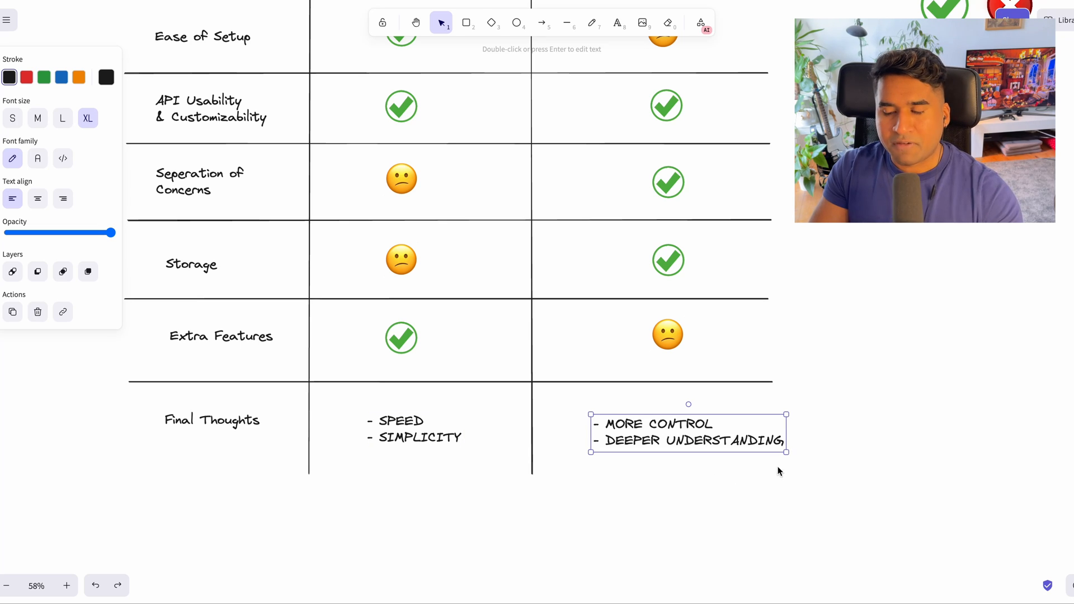
pyautogui.moveTo(680, 445)
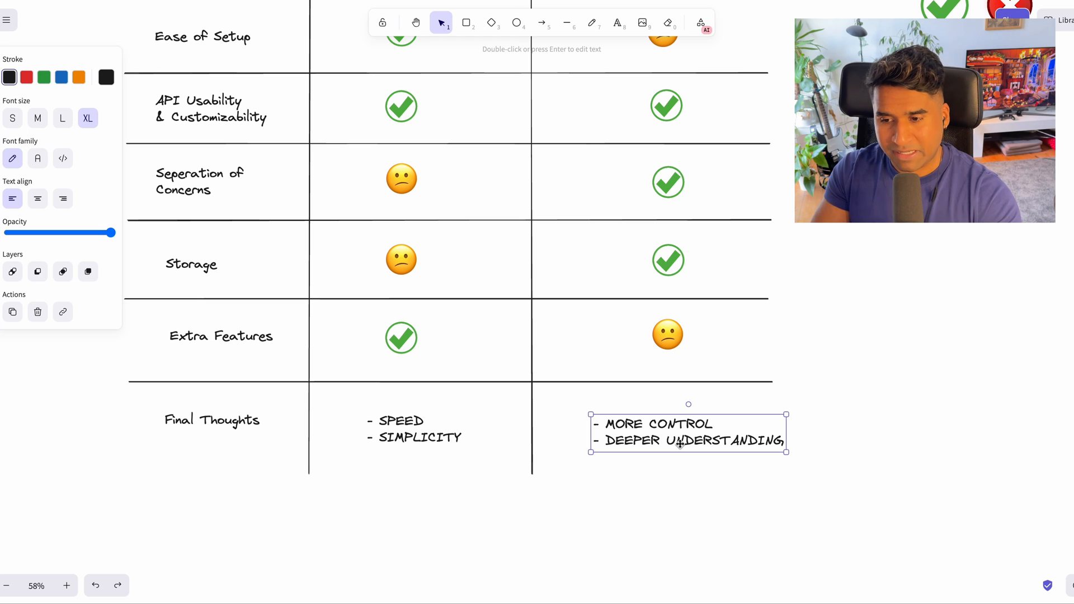
pyautogui.moveTo(842, 454)
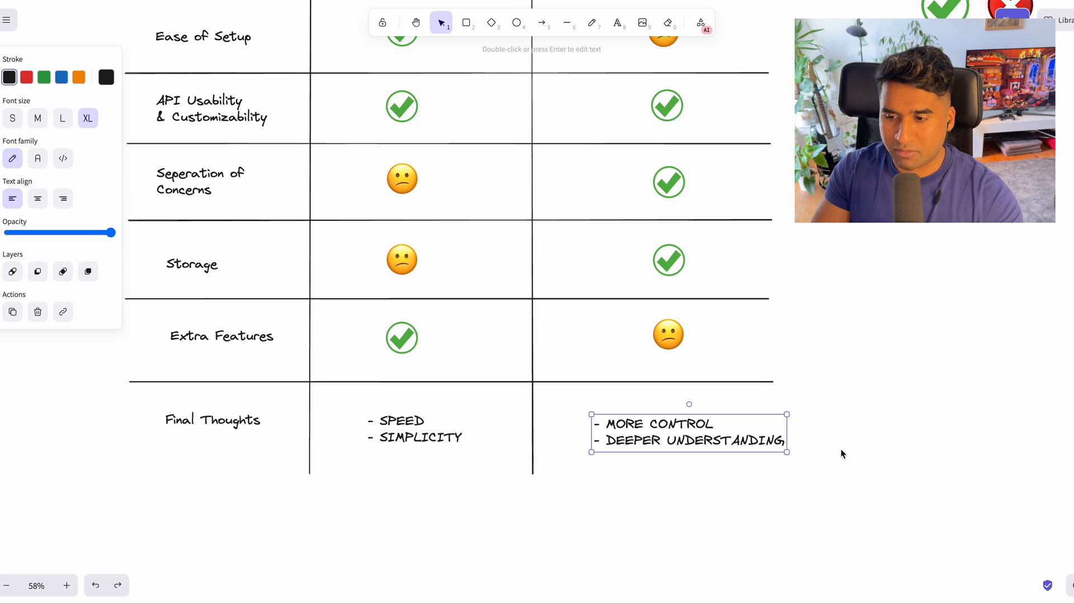